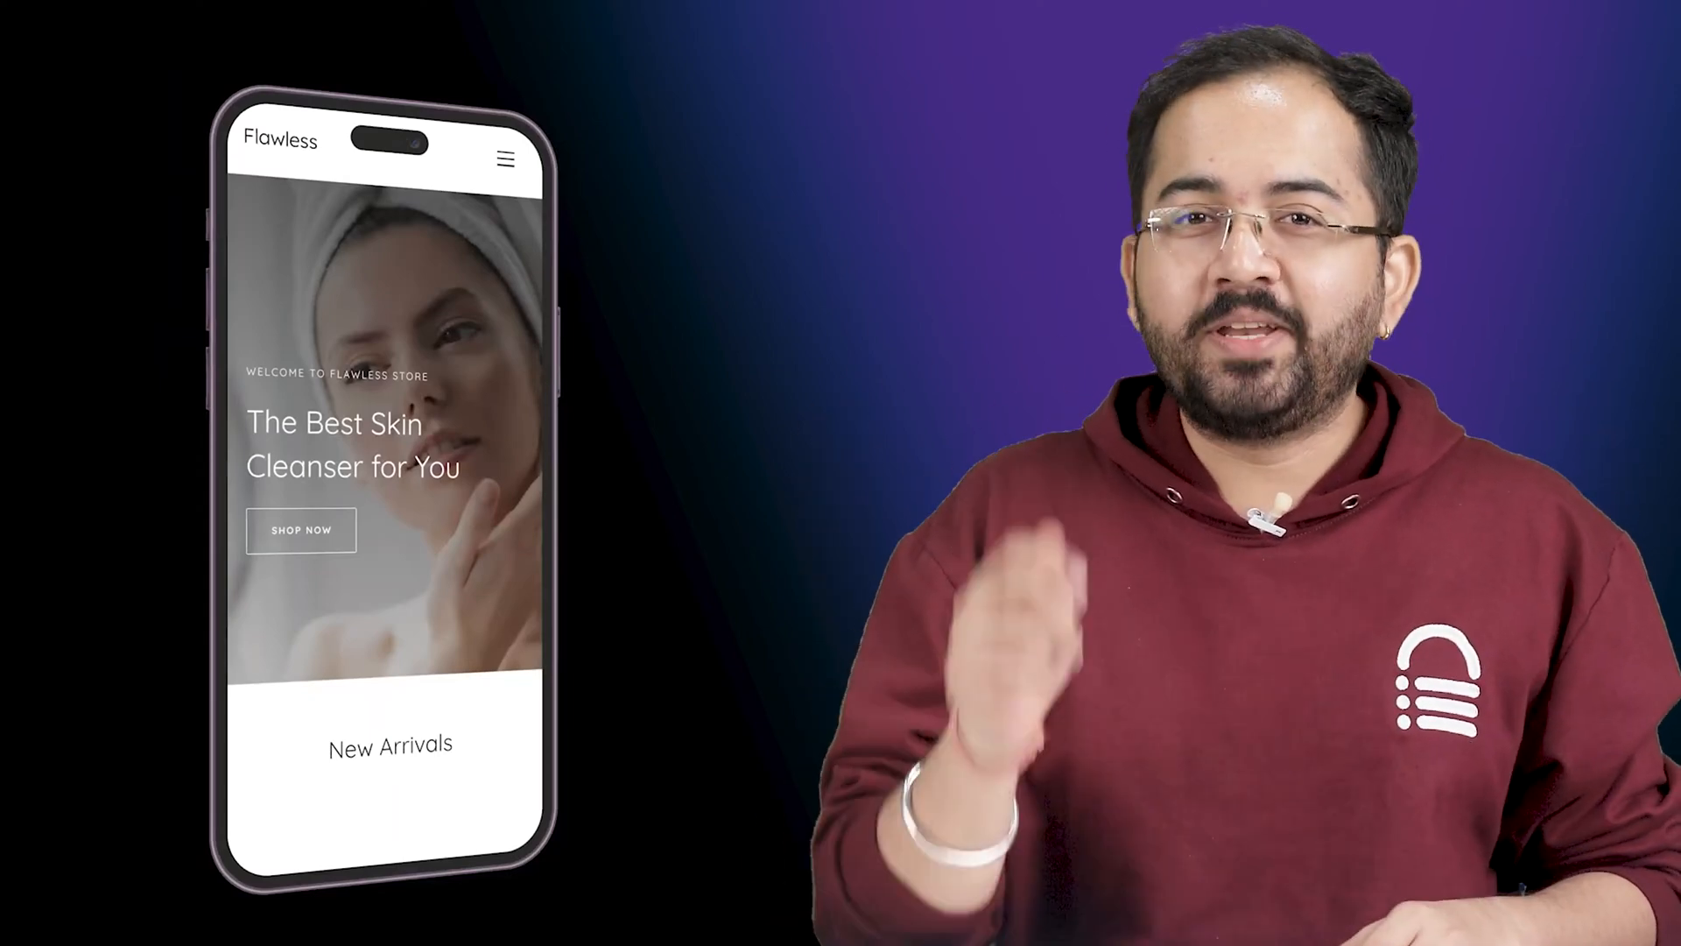
Create a new Section template named Slideout menu from Templates > Saved Templates.
{"action": "left_click", "coordinate": [504, 159]}
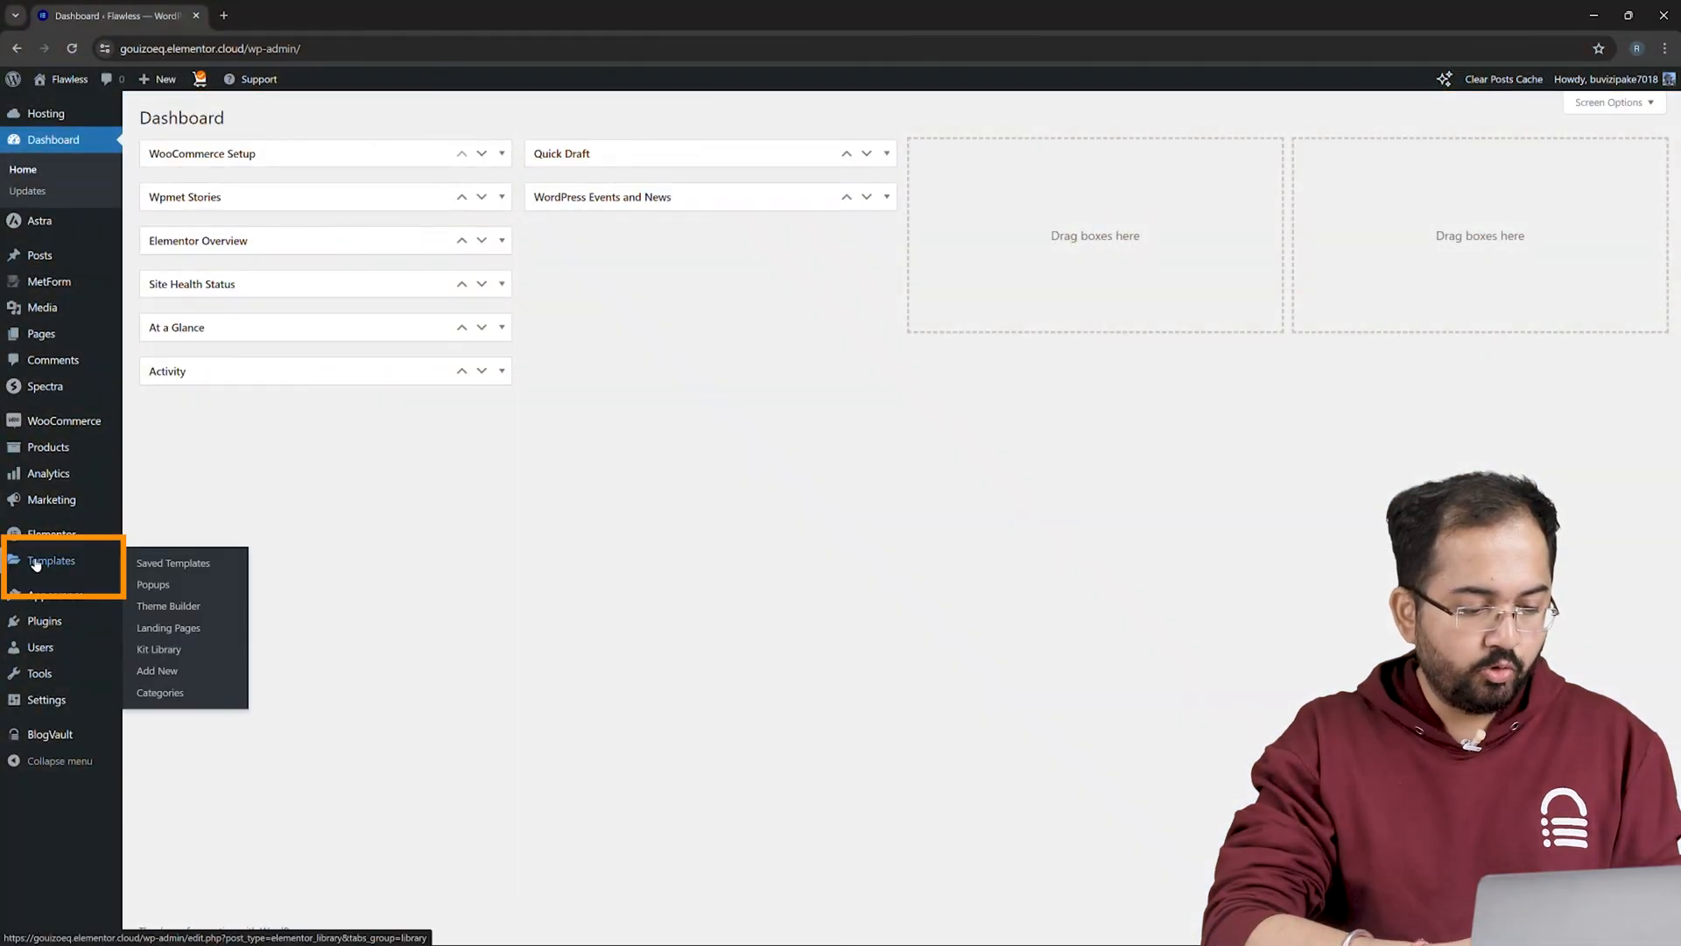
{"action": "left_click", "coordinate": [173, 562]}
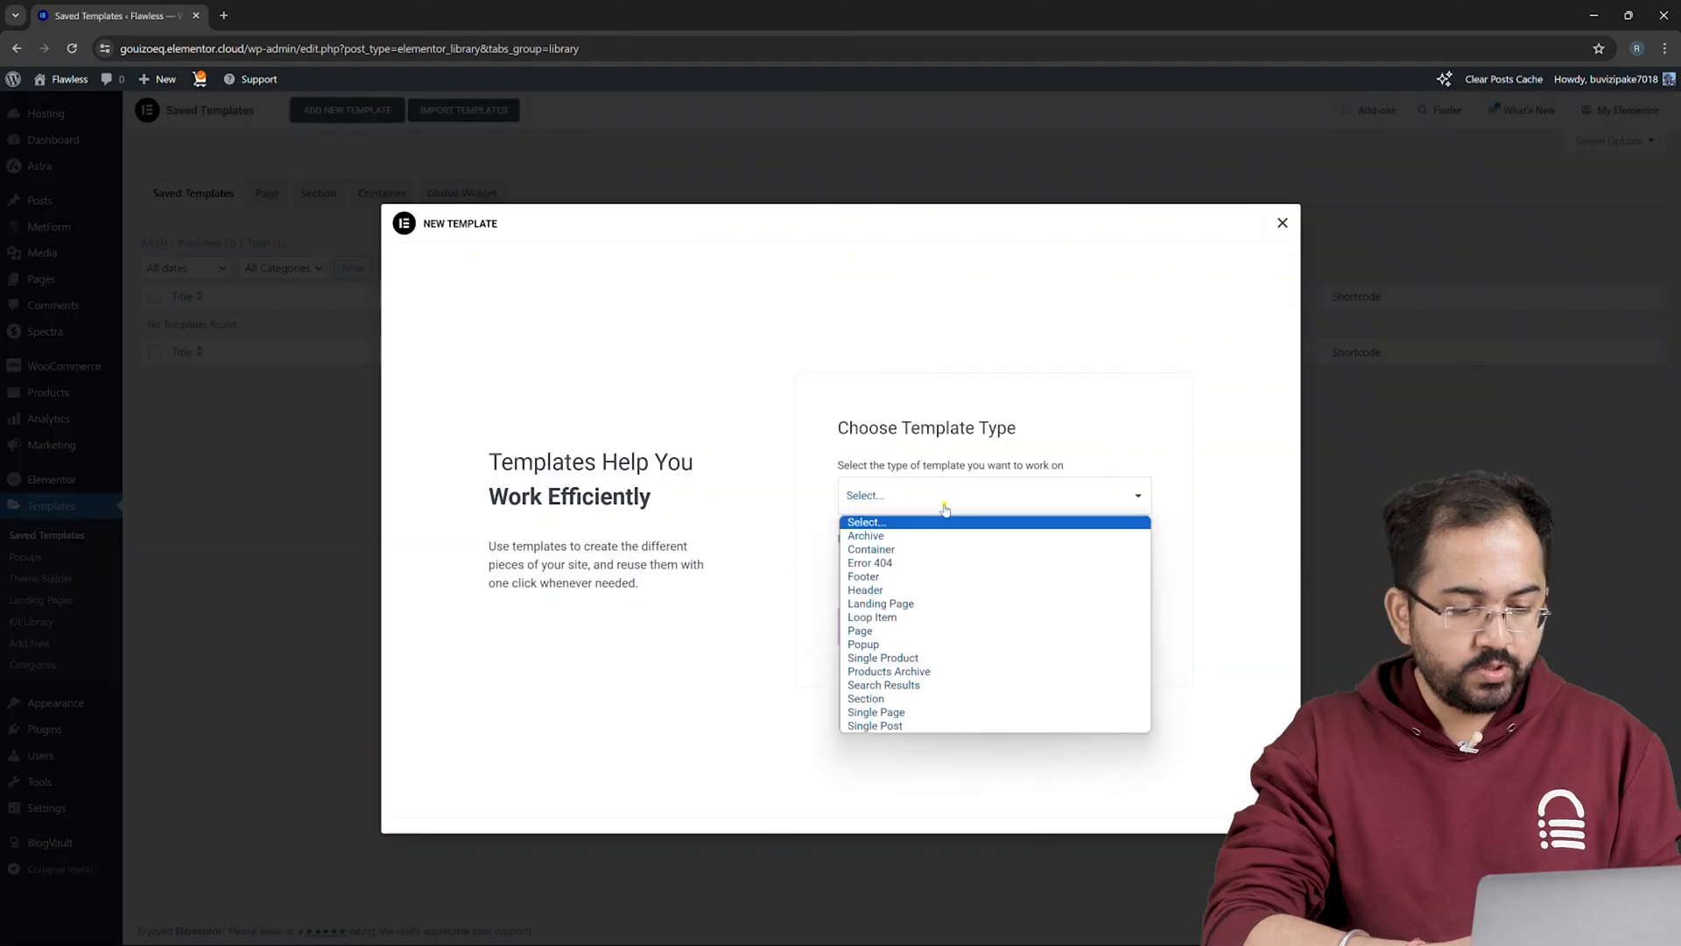
{"action": "left_click", "coordinate": [866, 698]}
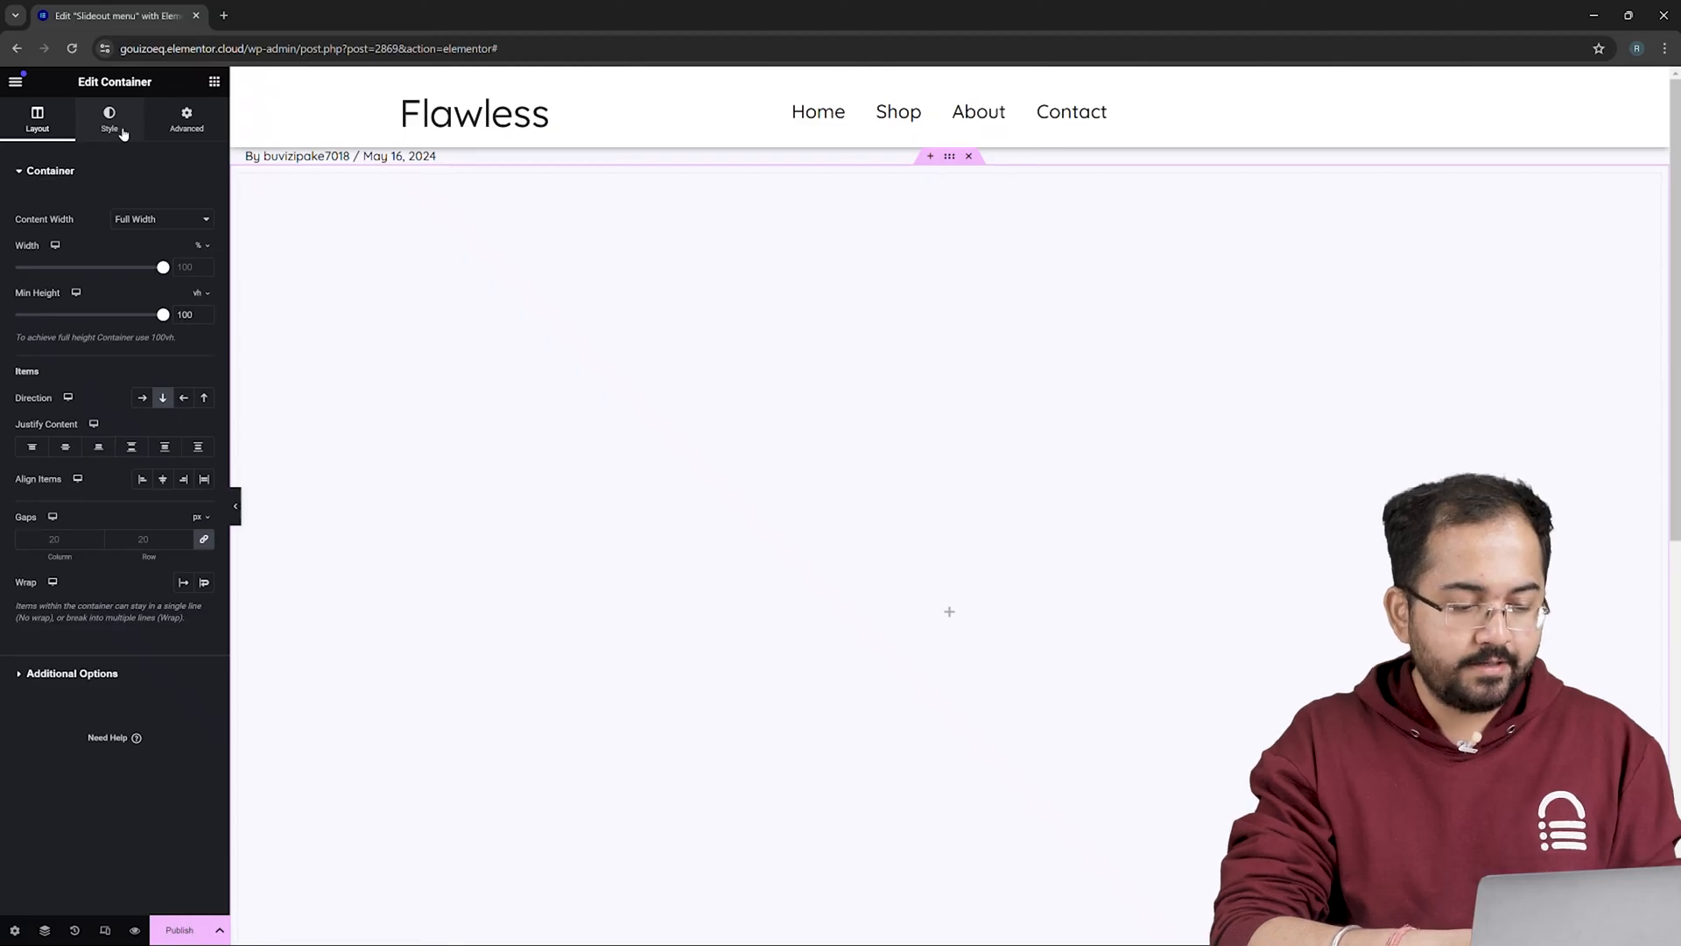
Set the container background to Classic with the cream brush-stroke image from the Media Library.
{"action": "left_click", "coordinate": [109, 117]}
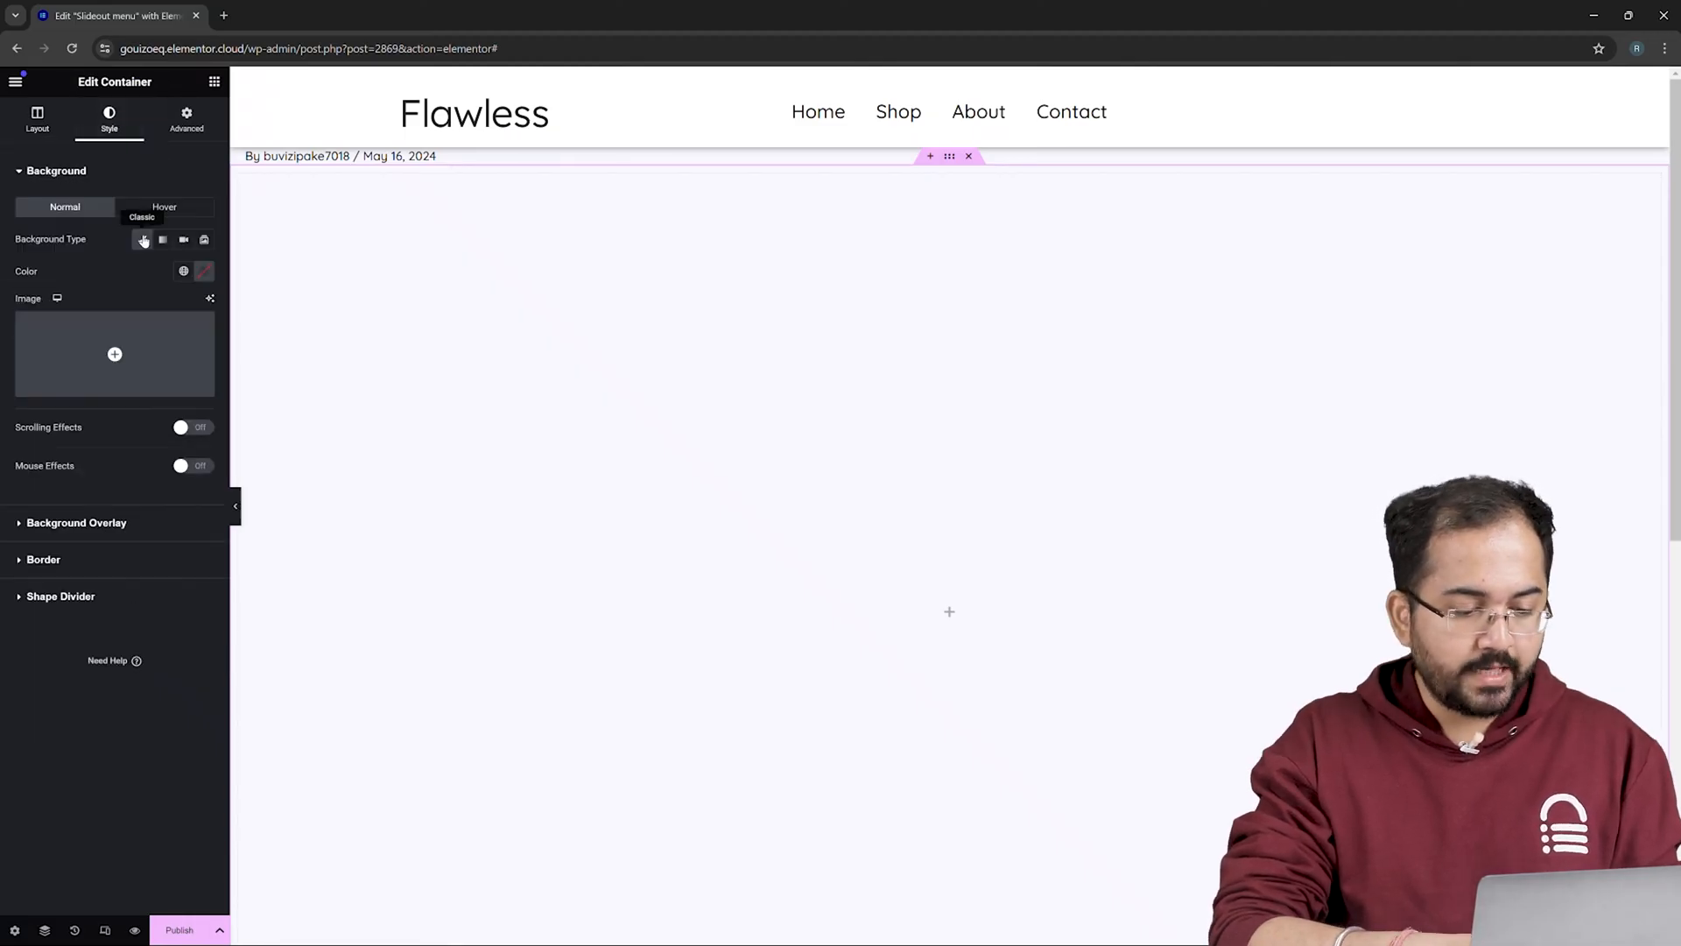
{"action": "left_click", "coordinate": [142, 240]}
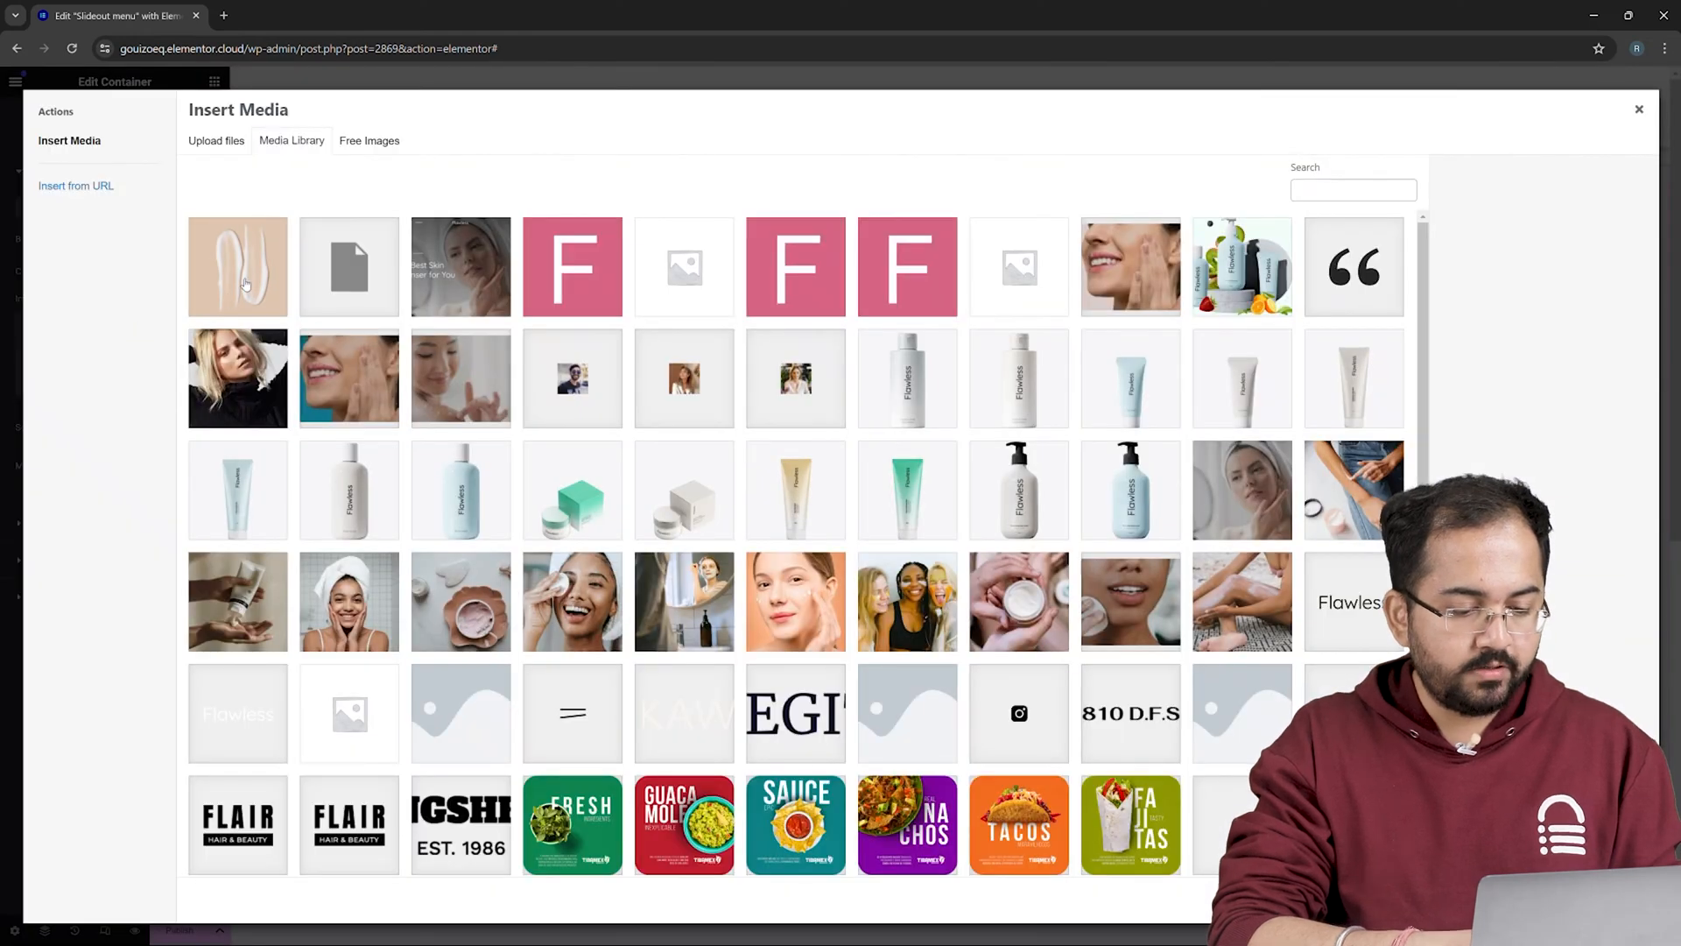
{"action": "left_click", "coordinate": [1640, 108]}
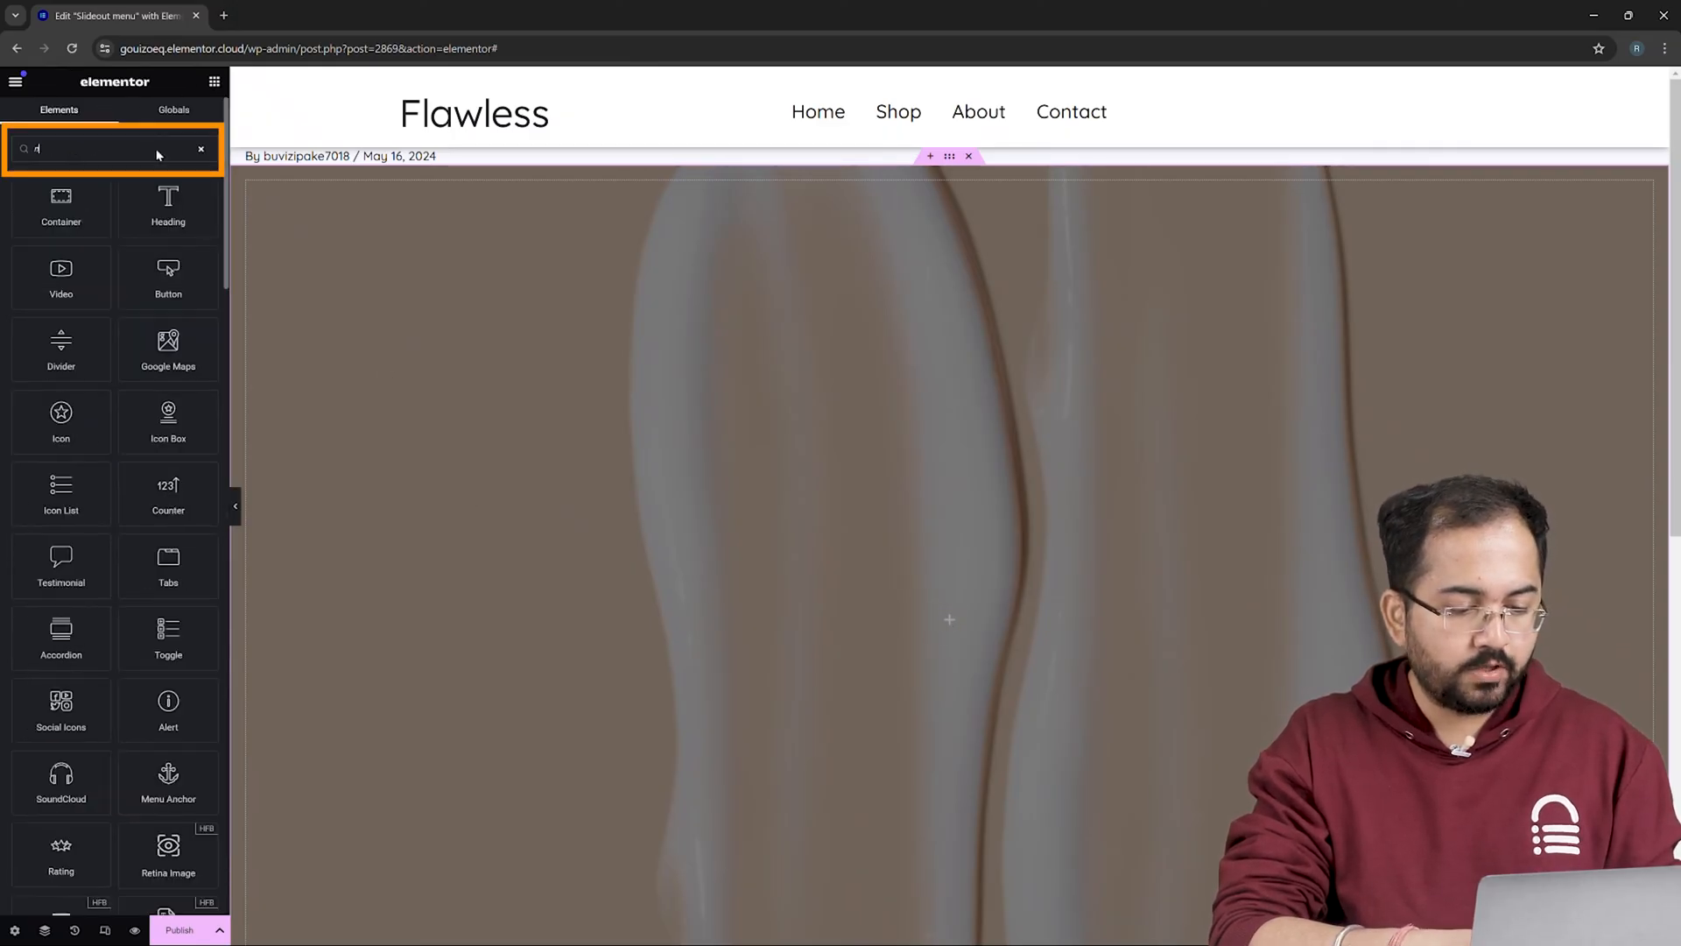
Place a WordPress Menu widget (Home, Shop, About, Contact) in the container and adjust its layout.
{"action": "type", "text": "nav"}
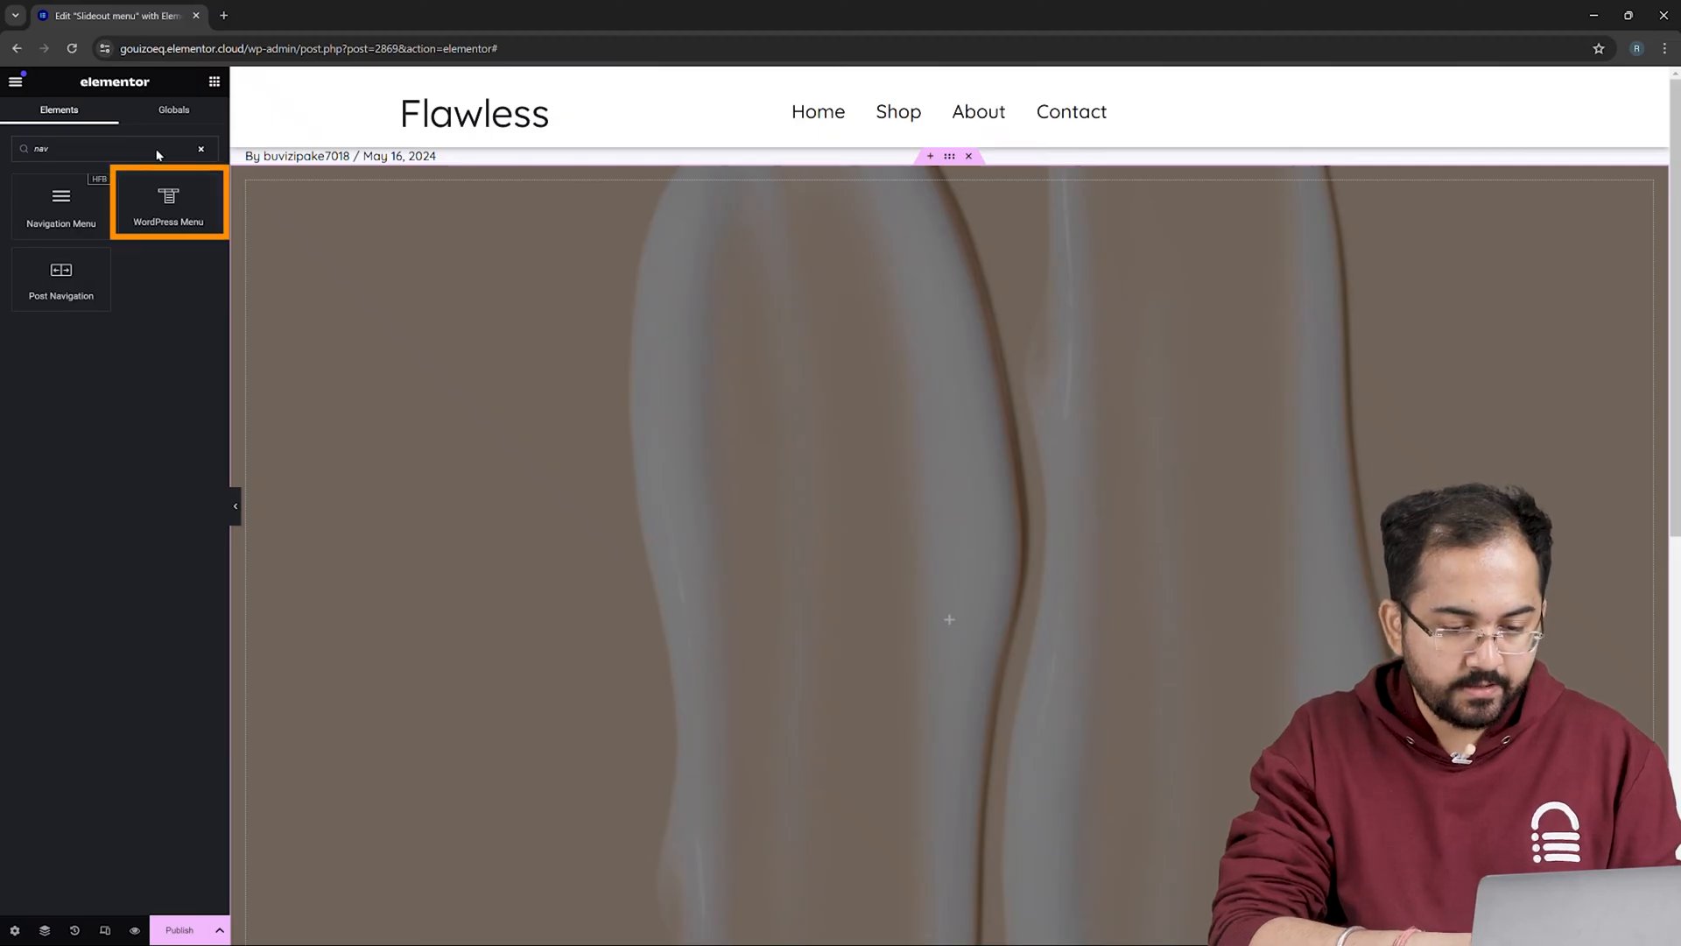
{"action": "left_click_drag", "start_coordinate": [169, 203], "coordinate": [974, 618]}
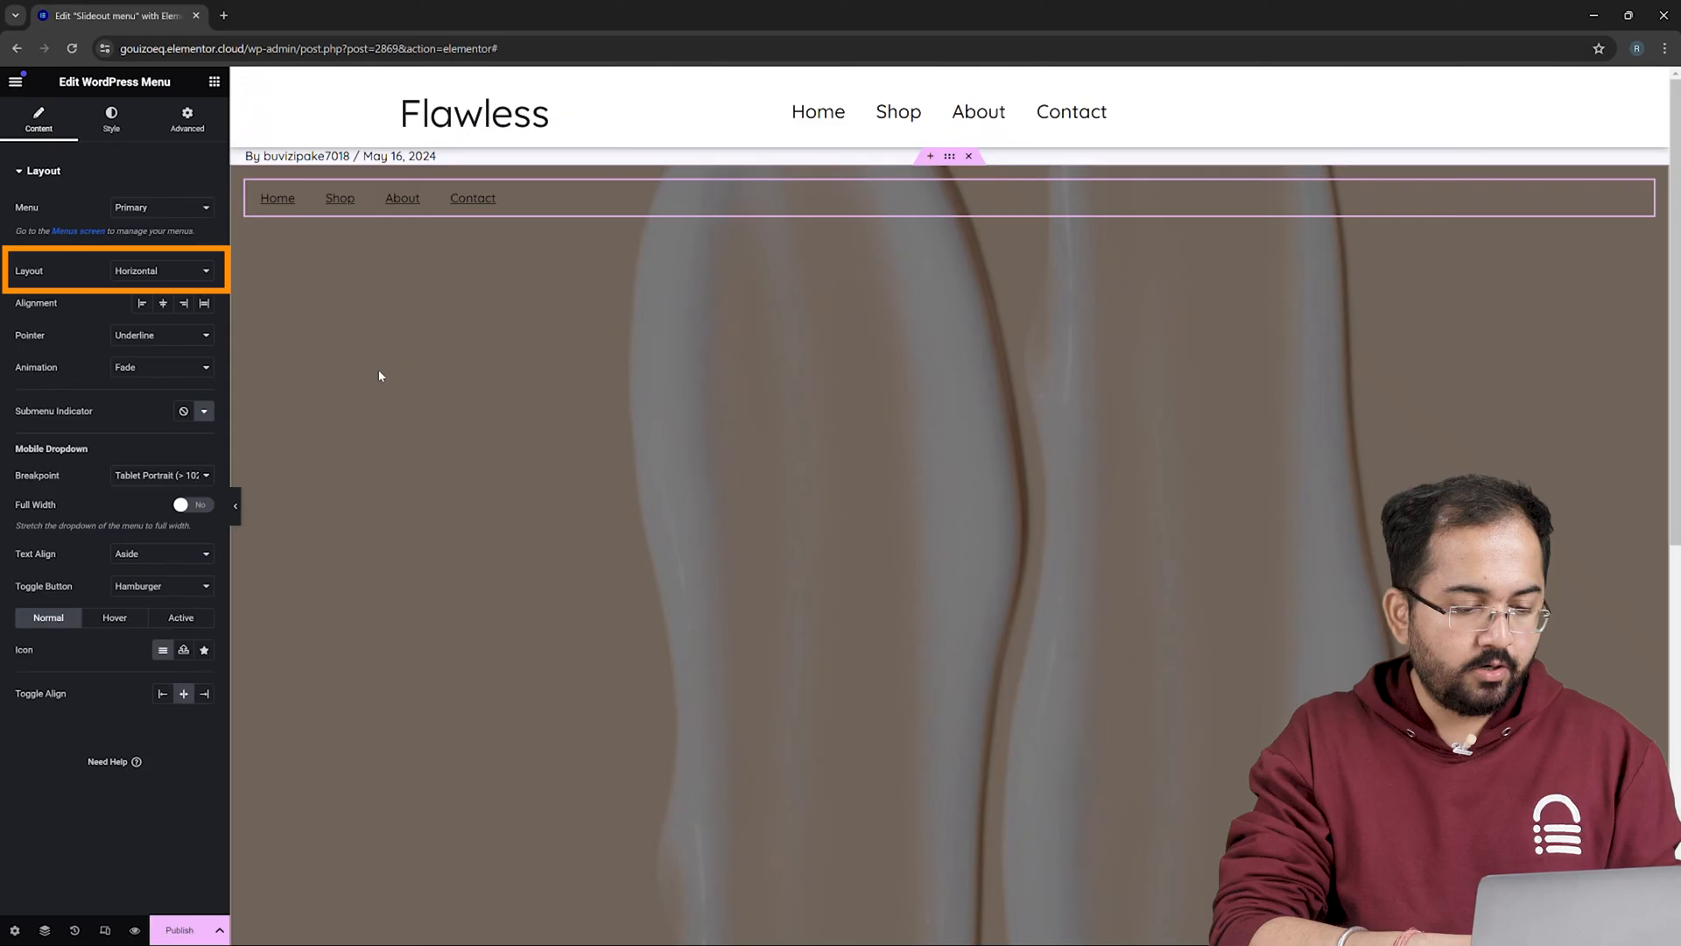
{"action": "left_click", "coordinate": [161, 270]}
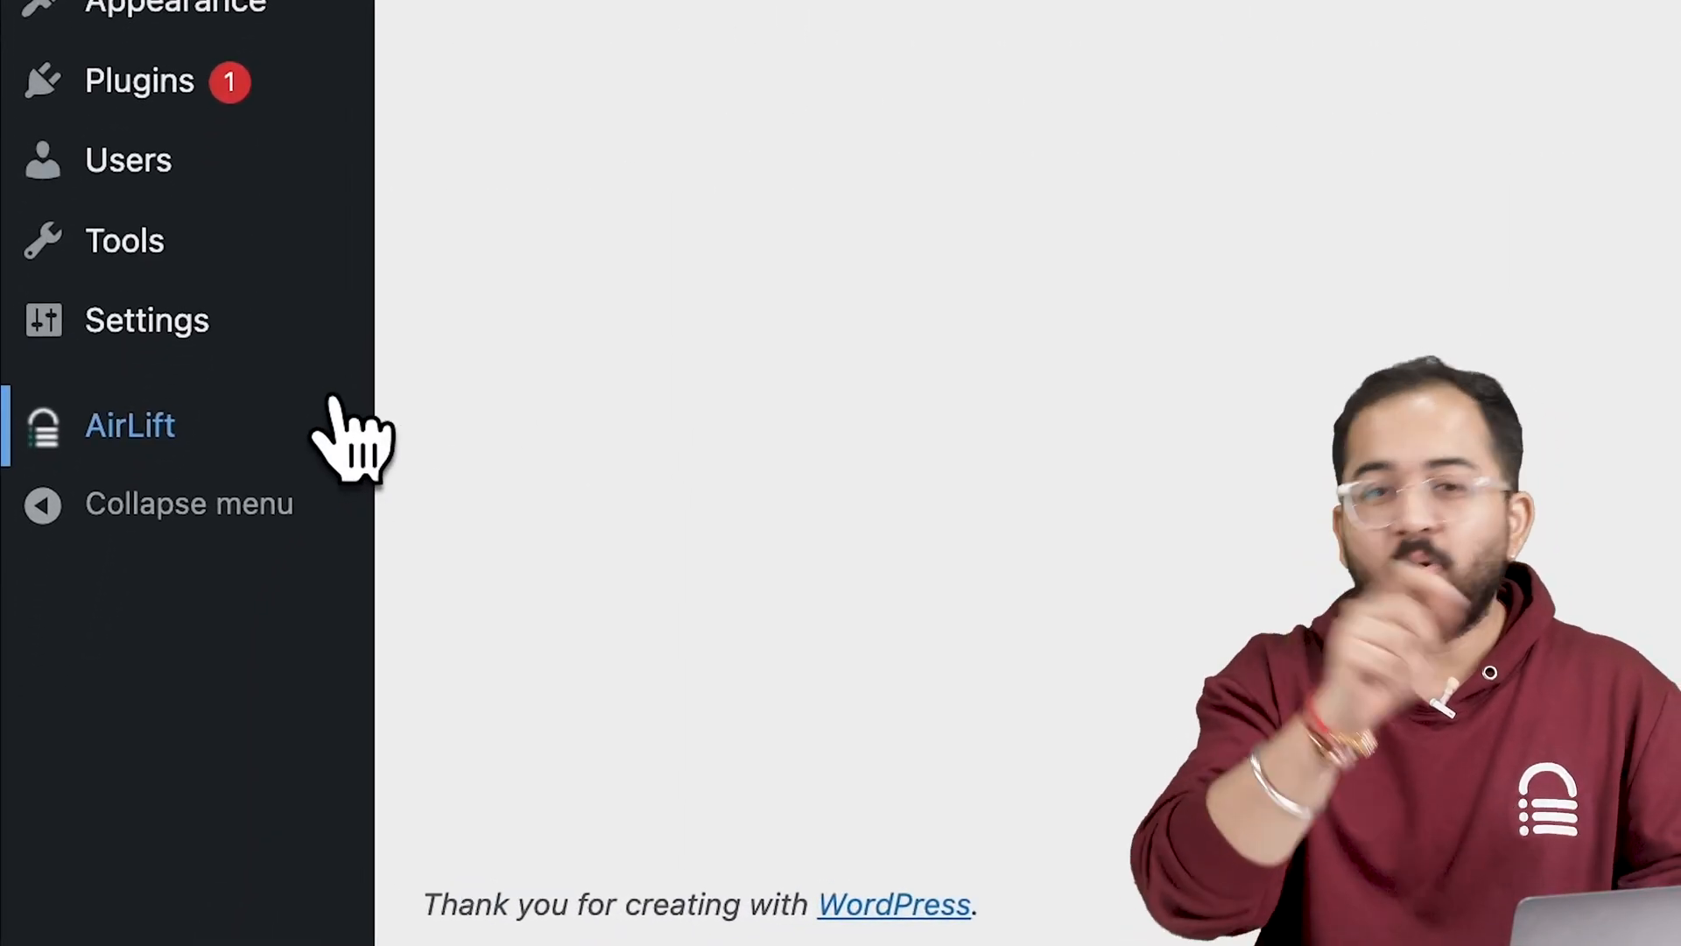
{"action": "left_click", "coordinate": [130, 424]}
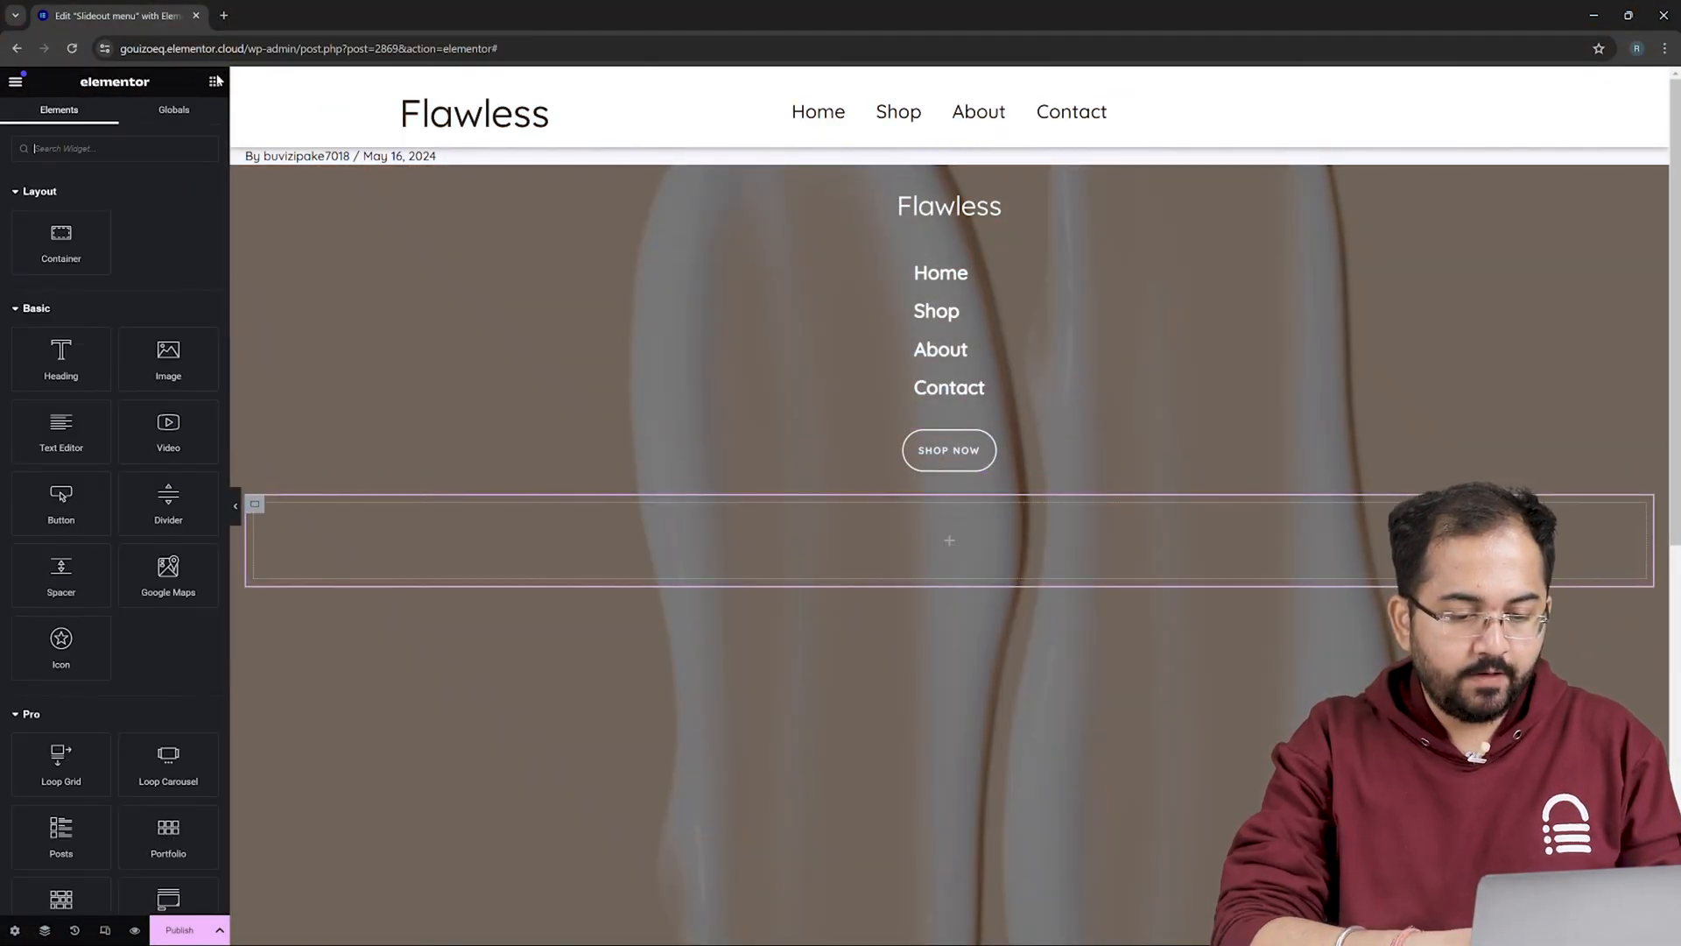
Search widgets for 'social', then reach the Theme Builder header via Saved Templates.
{"action": "type", "text": "social"}
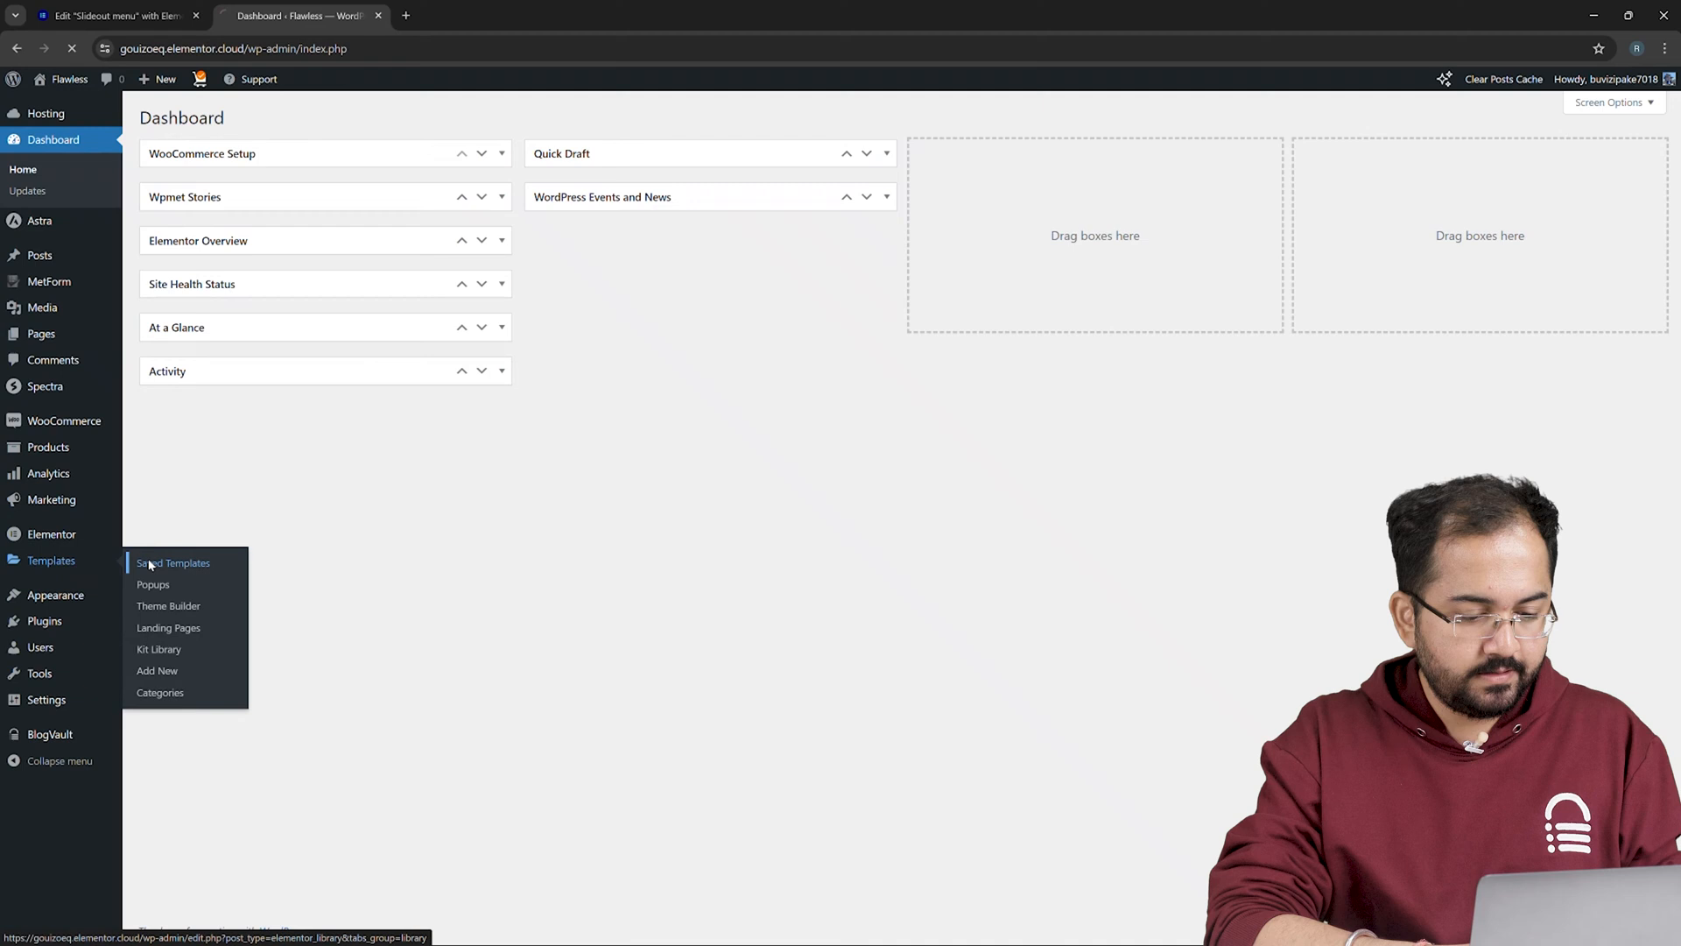
{"action": "left_click", "coordinate": [173, 563]}
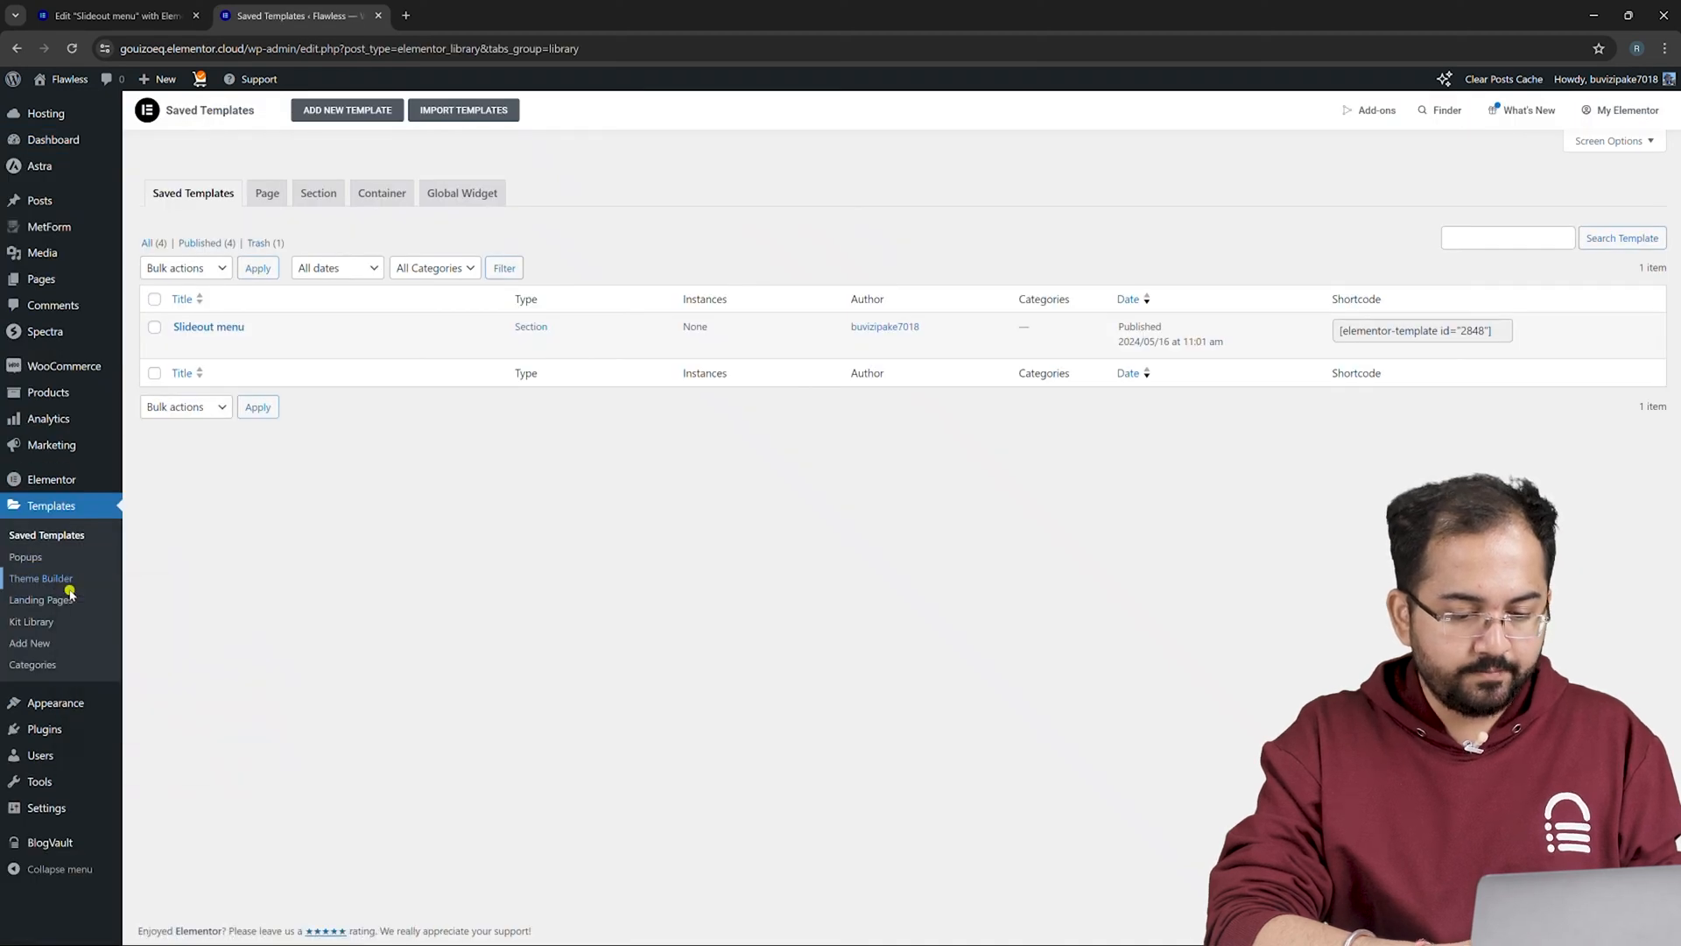
{"action": "left_click", "coordinate": [40, 578]}
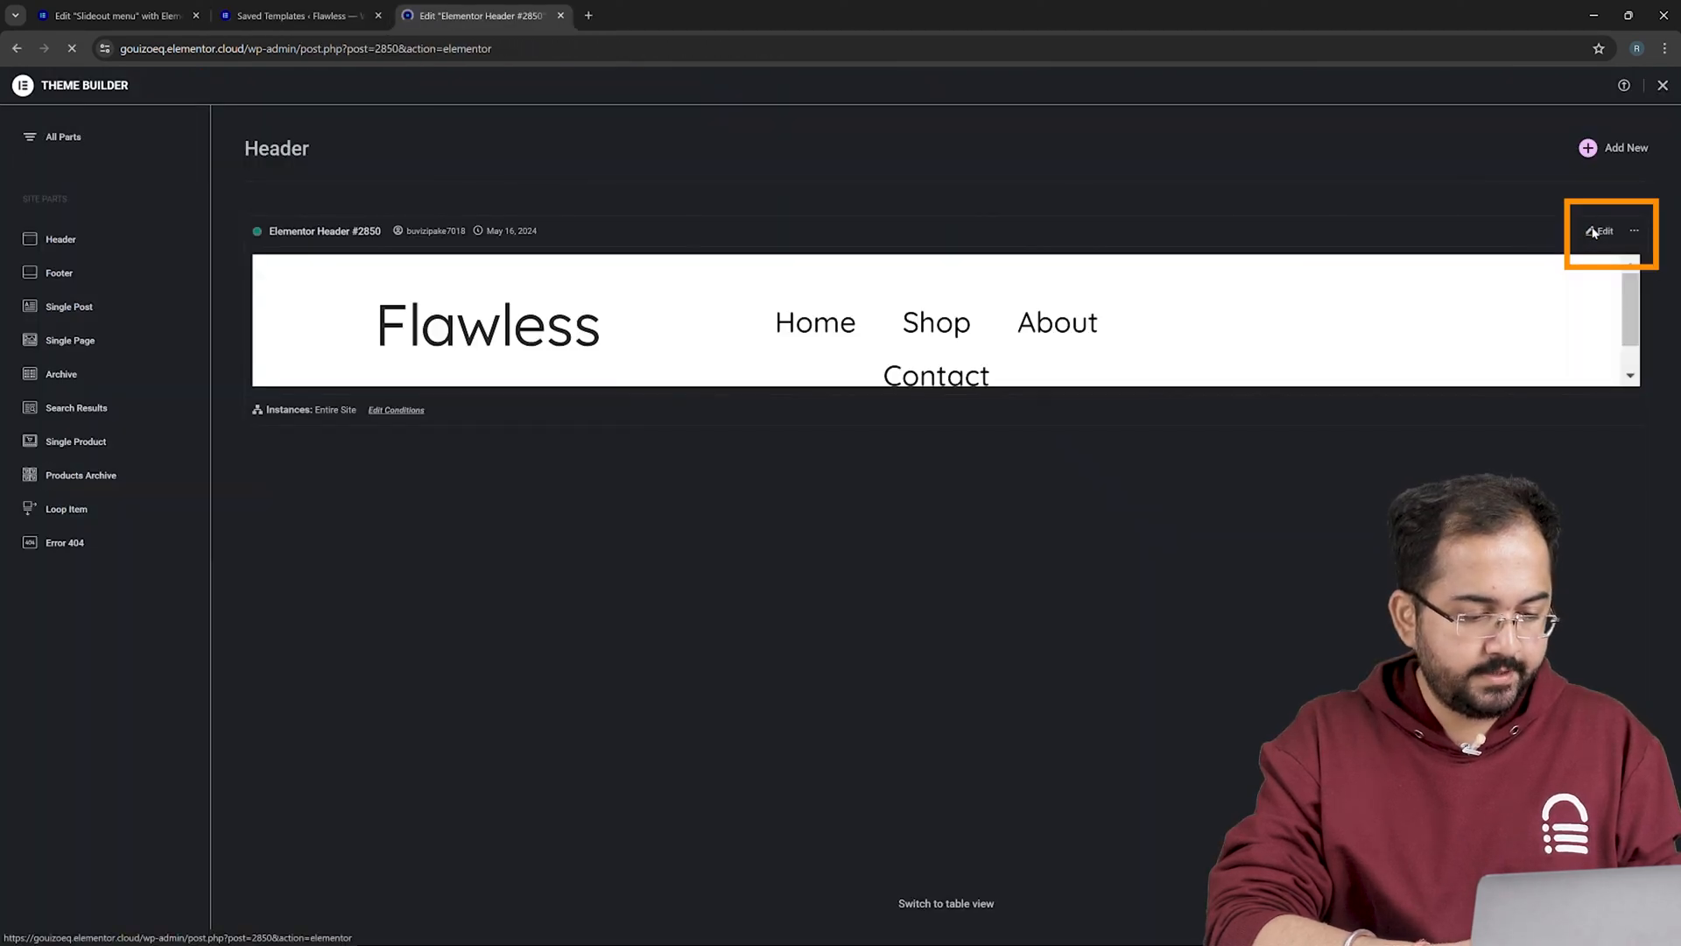
Add an HTML widget with hamburger code embedding the Slideout menu shortcode (id 2848) and update the header.
{"action": "left_click", "coordinate": [1601, 231]}
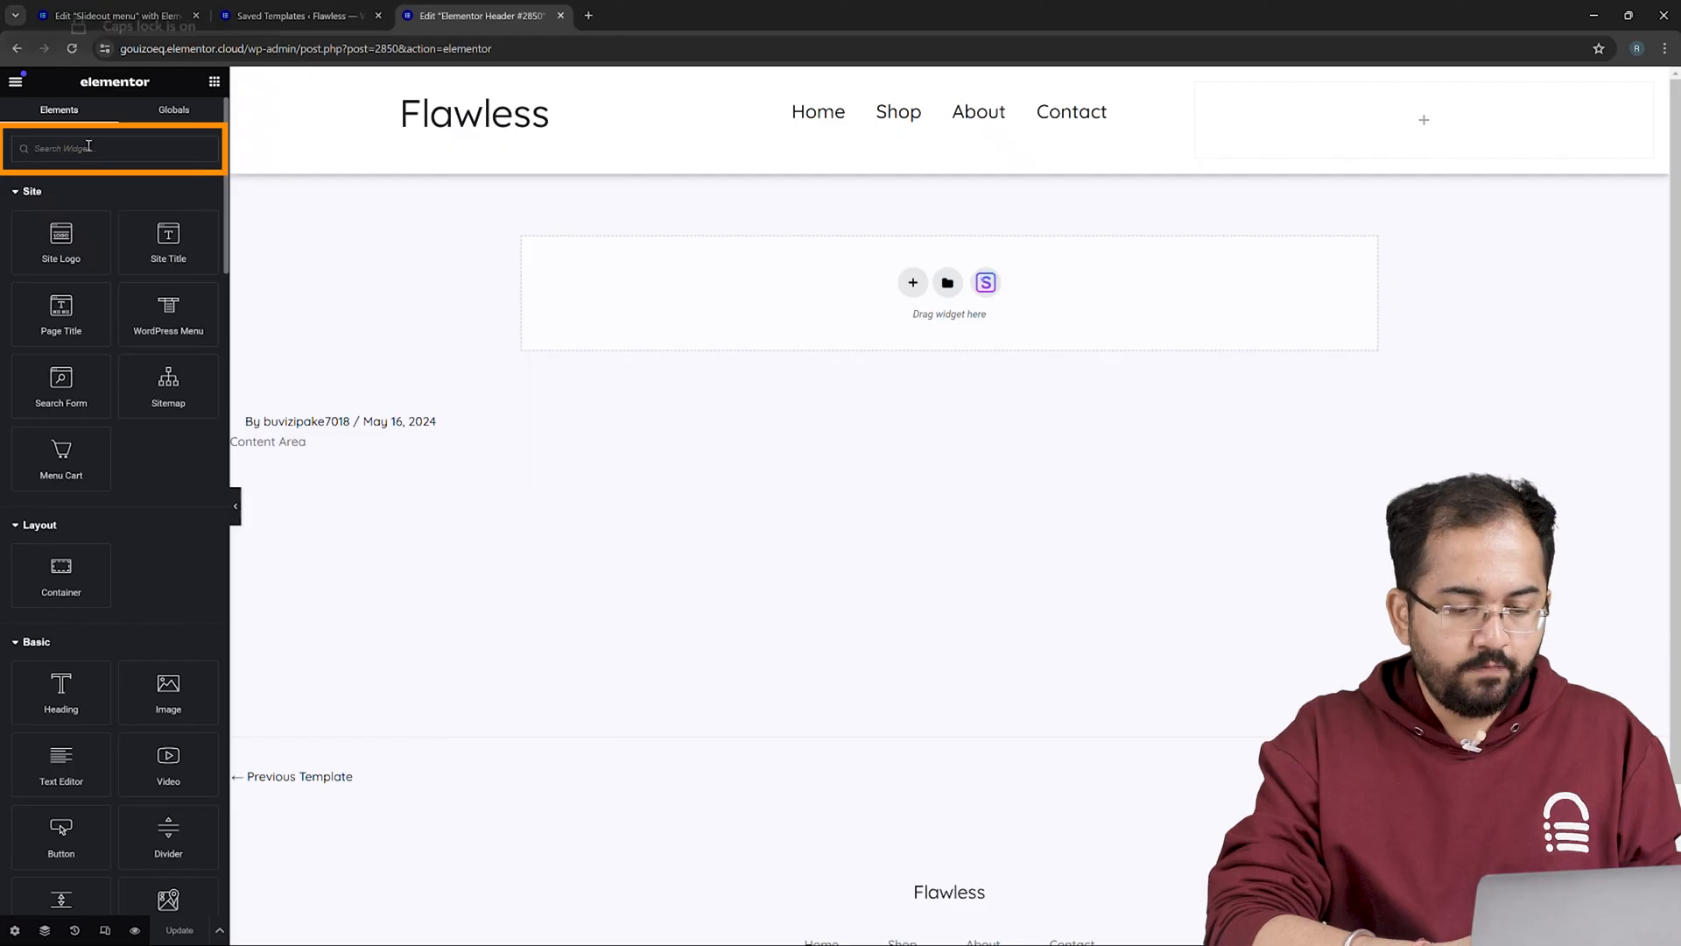
{"action": "type", "text": "HTML"}
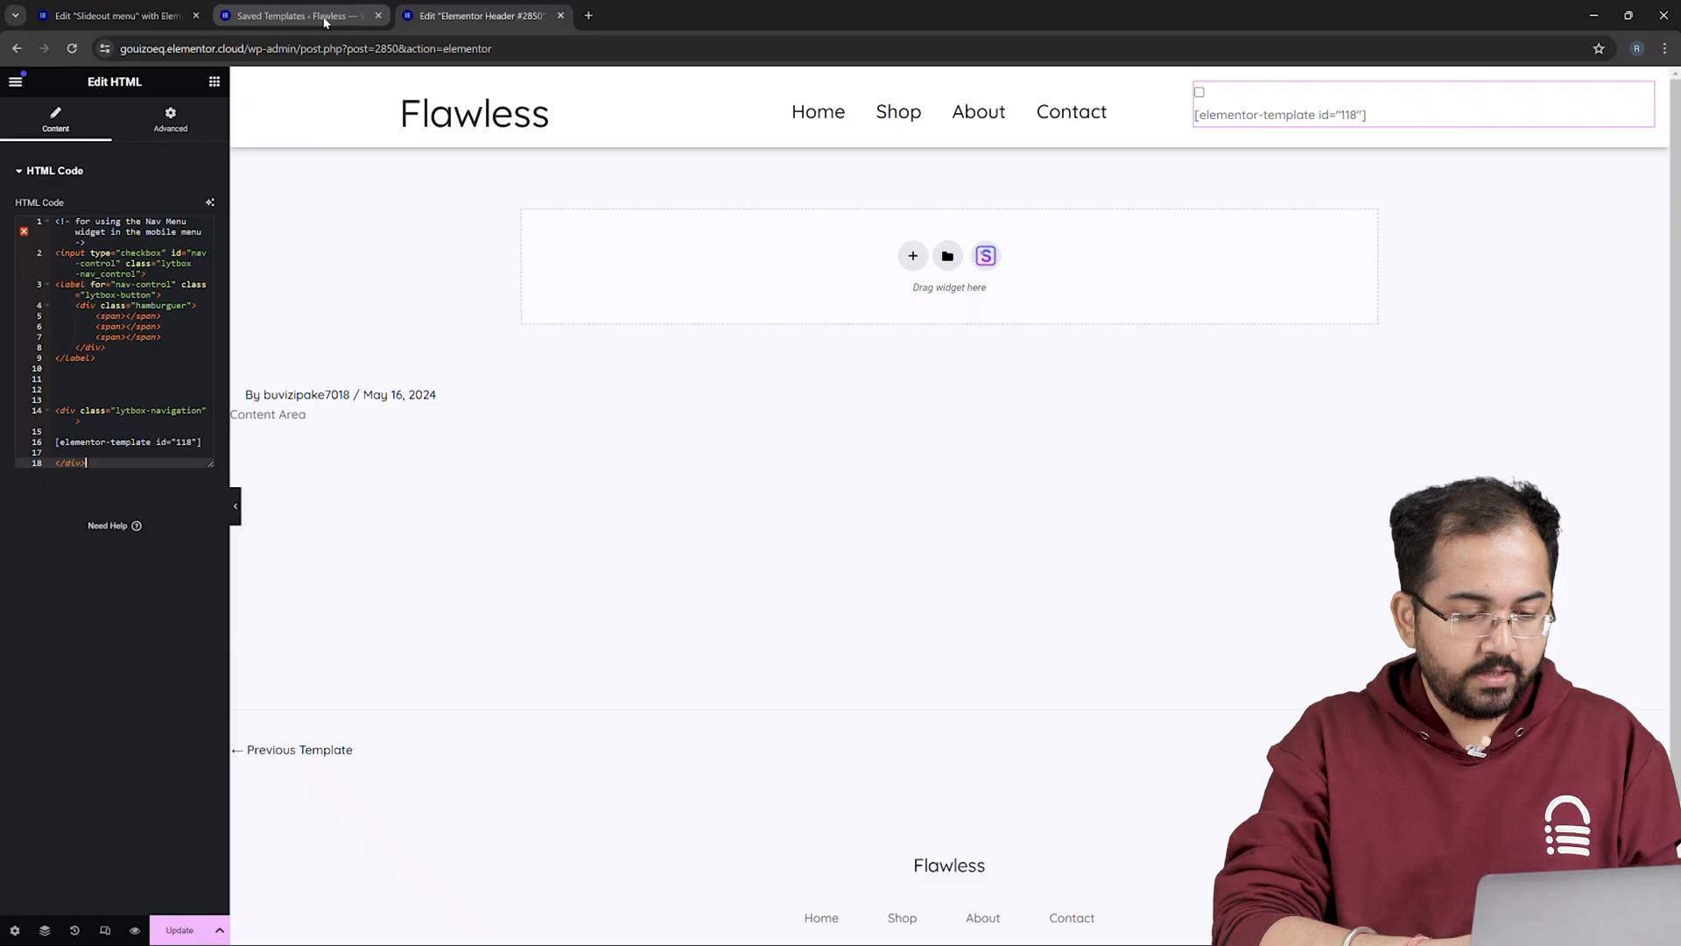
{"action": "left_click", "coordinate": [294, 15]}
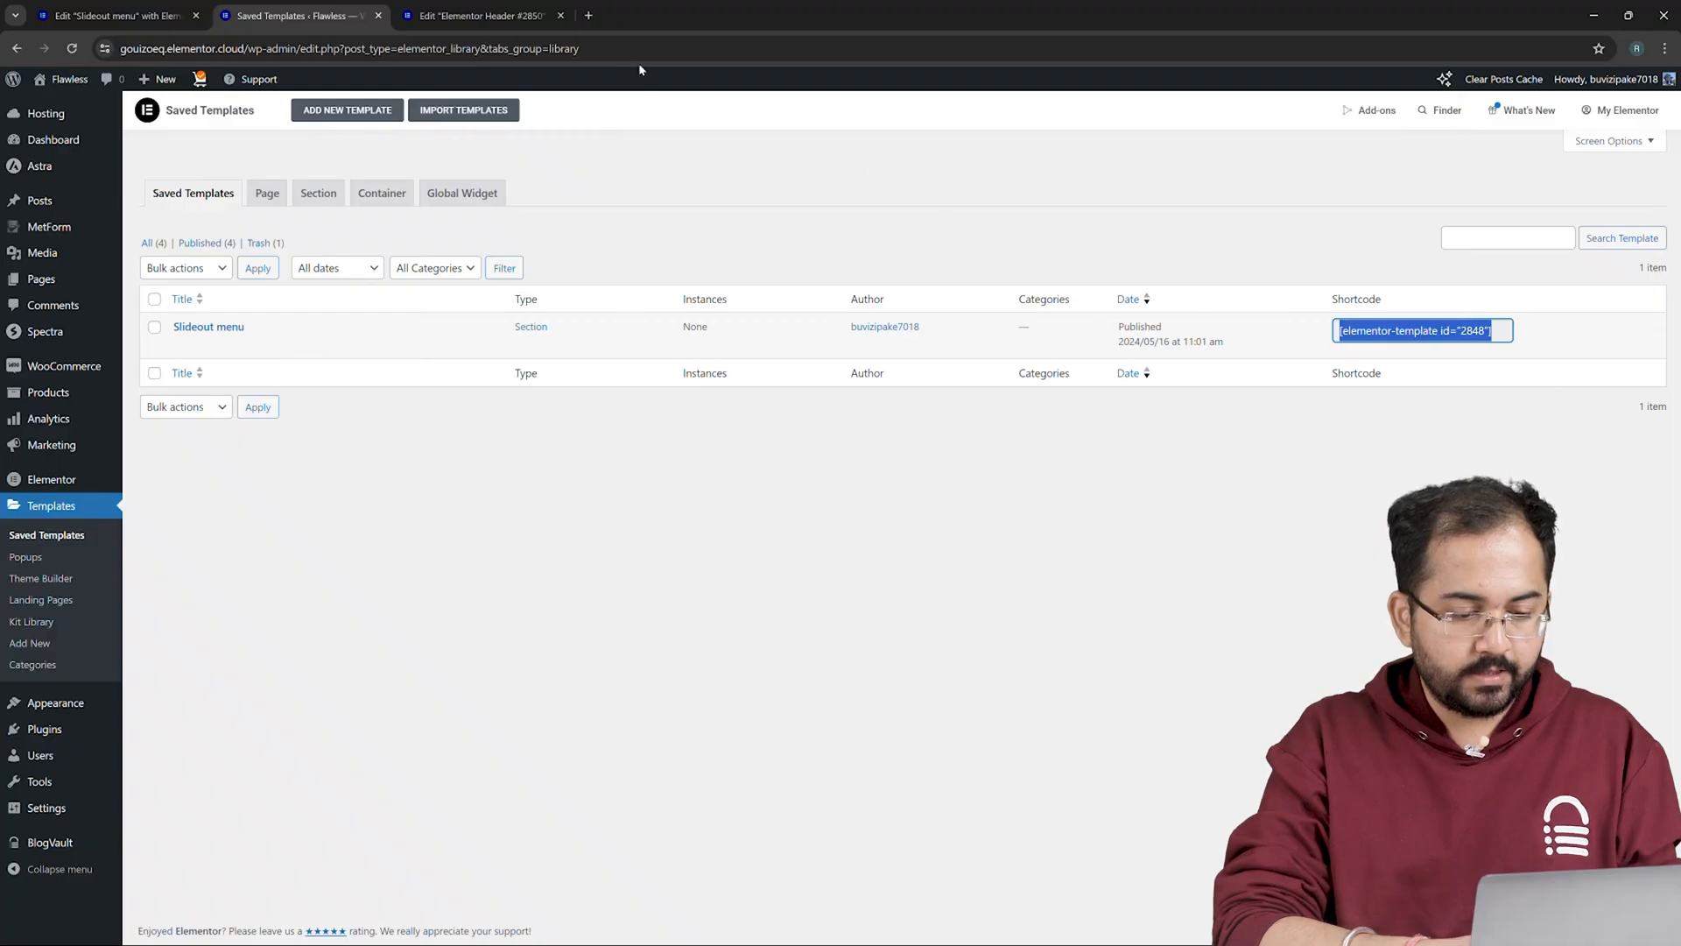
{"action": "left_click", "coordinate": [480, 16]}
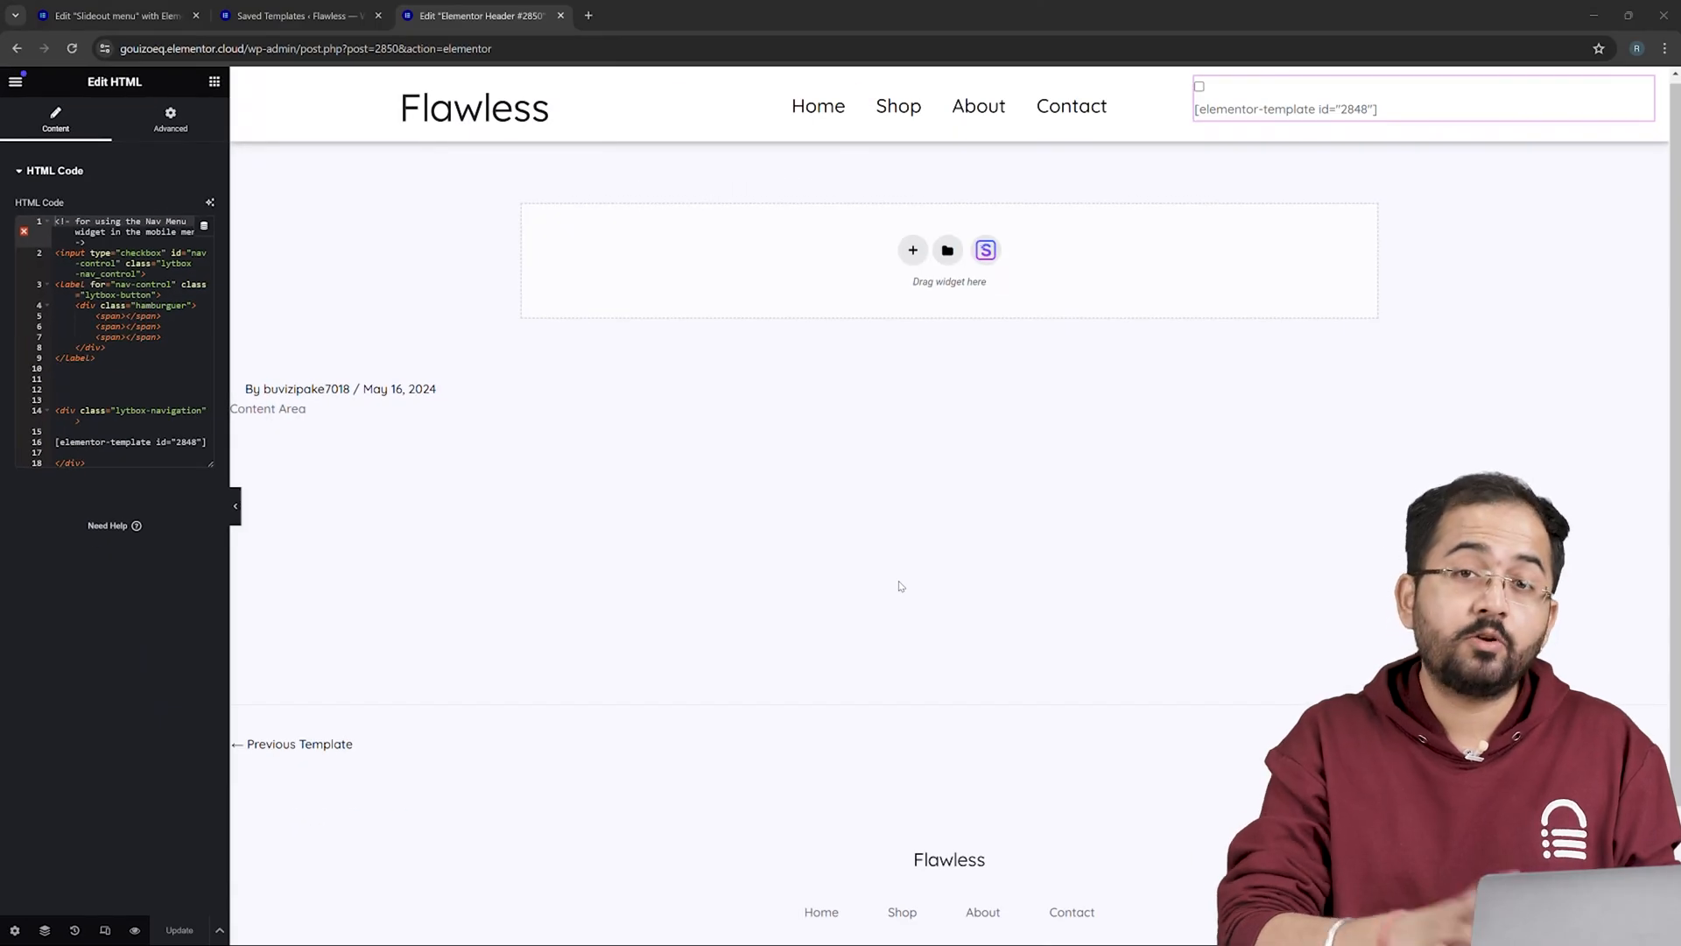
{"action": "left_click", "coordinate": [298, 16]}
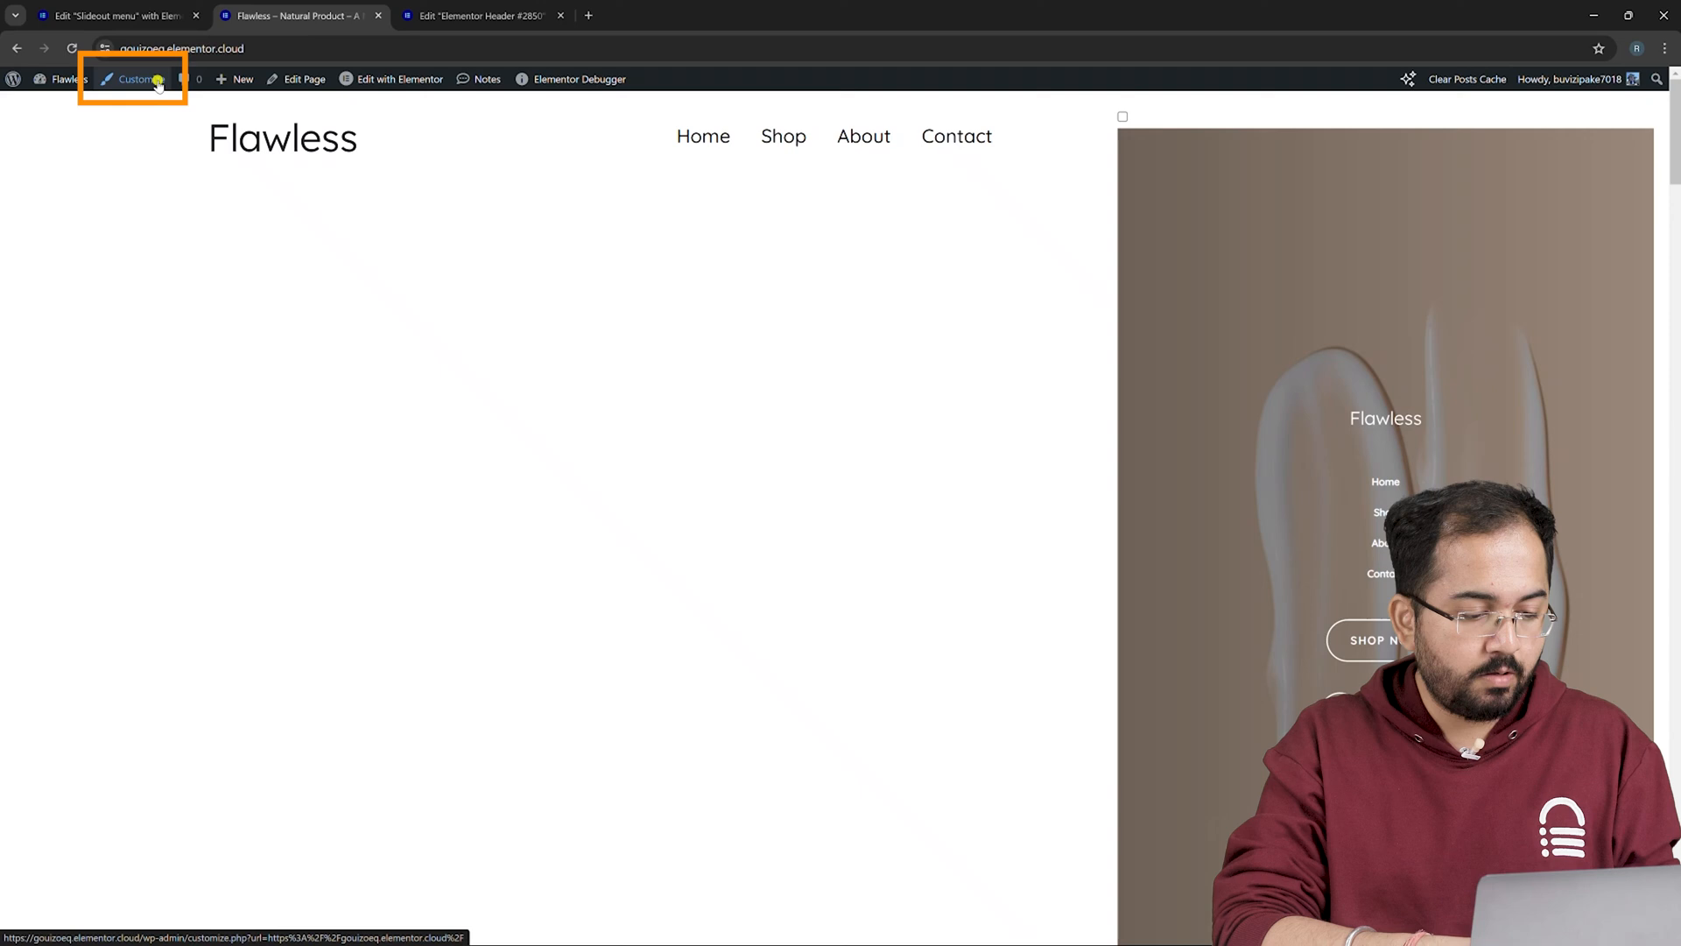
Paste the lytbox hamburger CSS into Customizer's Additional CSS and publish it.
{"action": "left_click", "coordinate": [134, 79]}
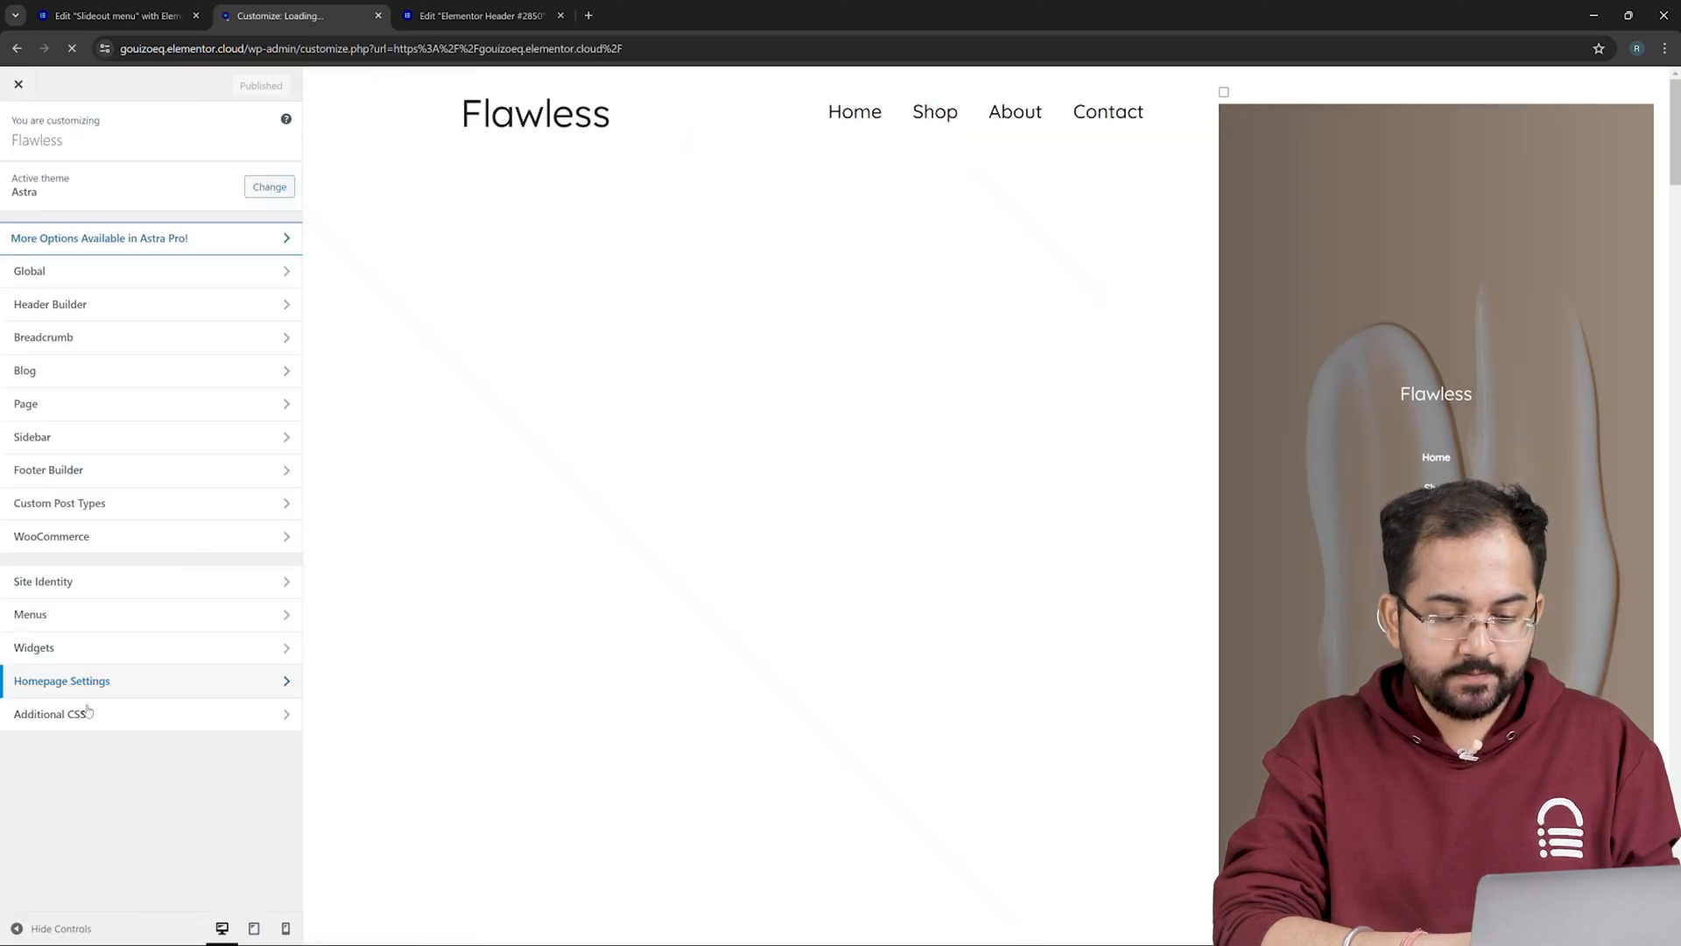
{"action": "left_click", "coordinate": [54, 712]}
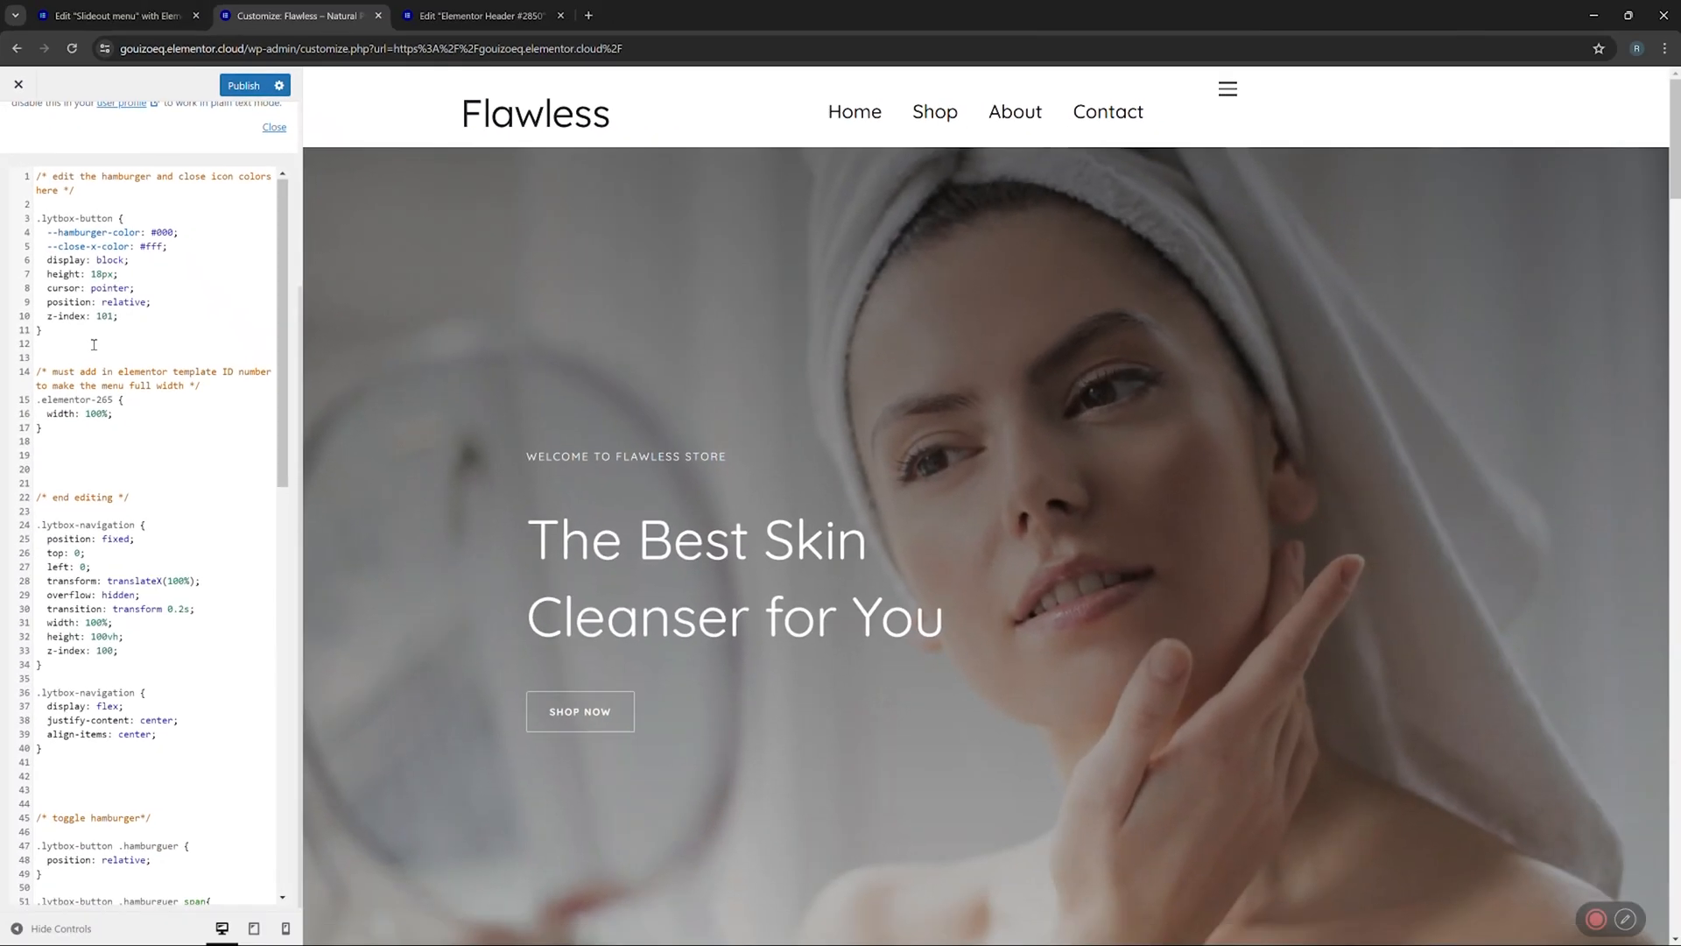
{"action": "left_click", "coordinate": [483, 16]}
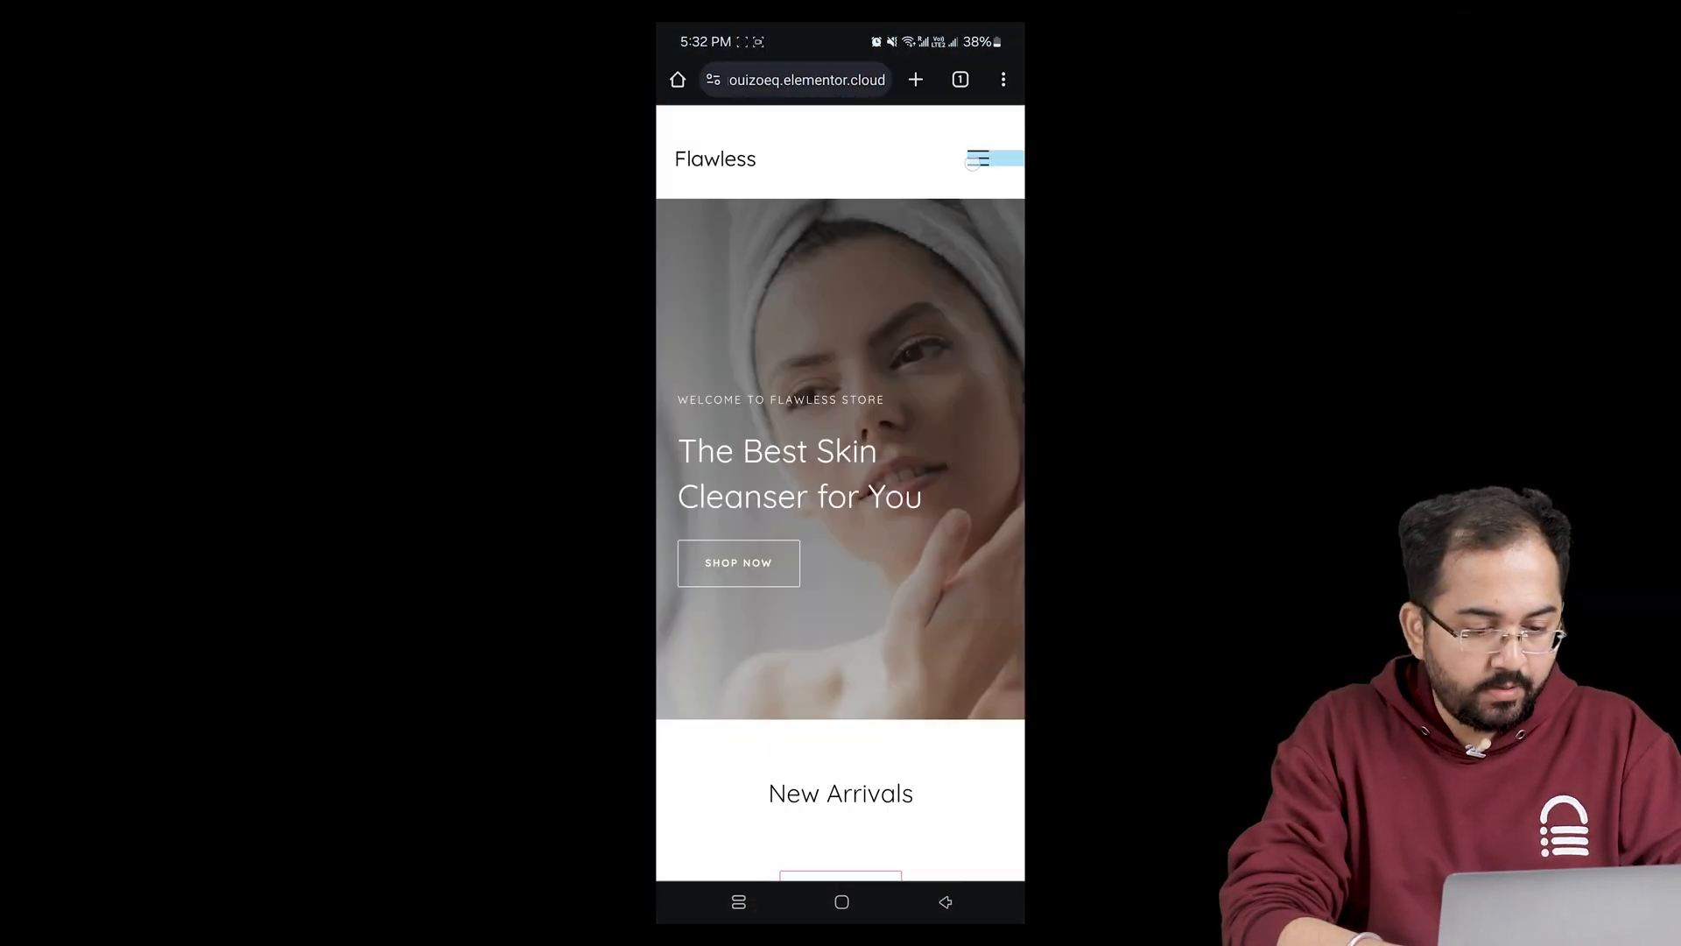
On the phone, use the hamburger menu to visit the About page, then reopen the slide-out menu.
{"action": "left_click", "coordinate": [975, 159]}
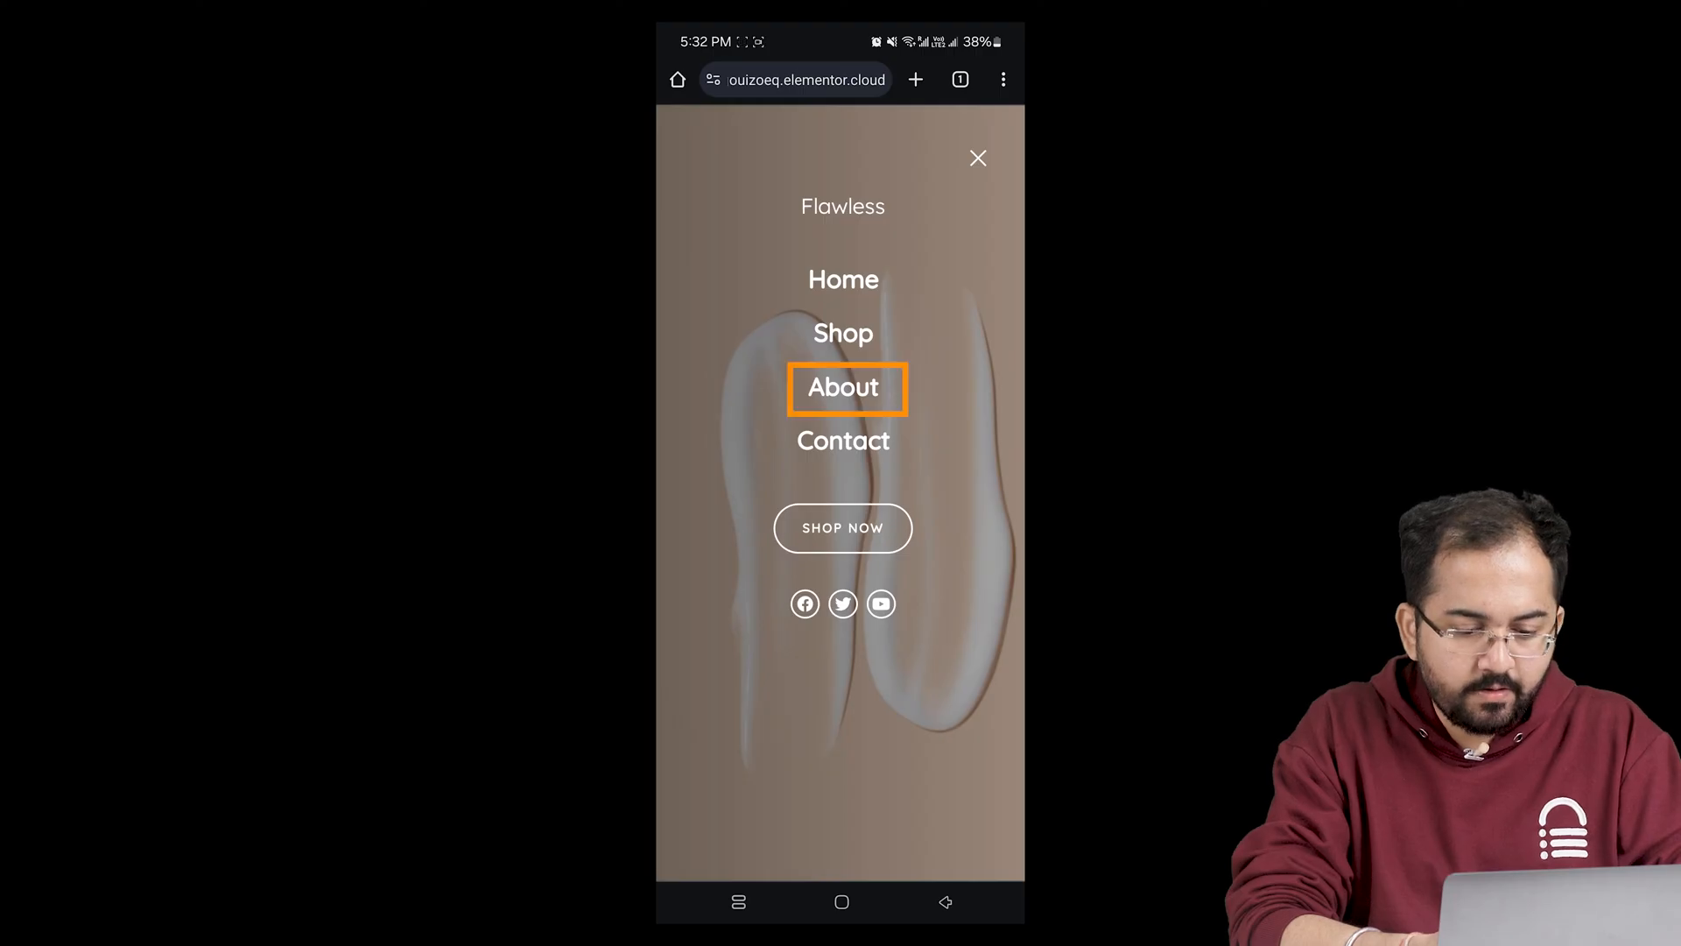
{"action": "left_click", "coordinate": [842, 387]}
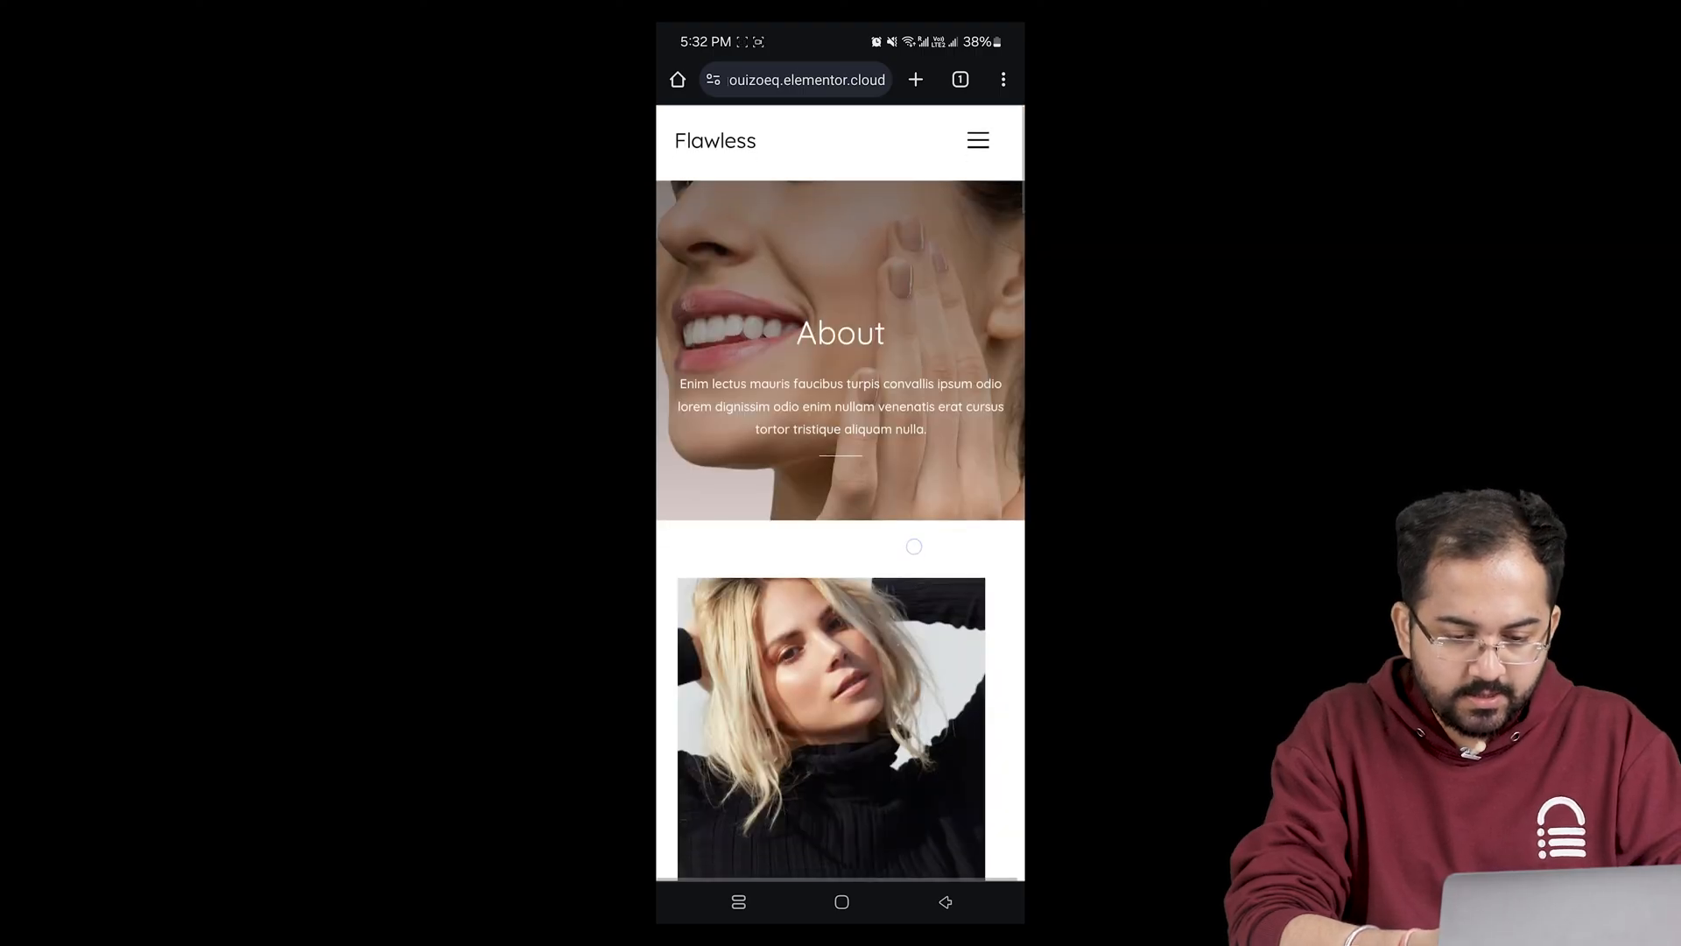
{"action": "scroll", "scroll_direction": "down", "scroll_amount": 3}
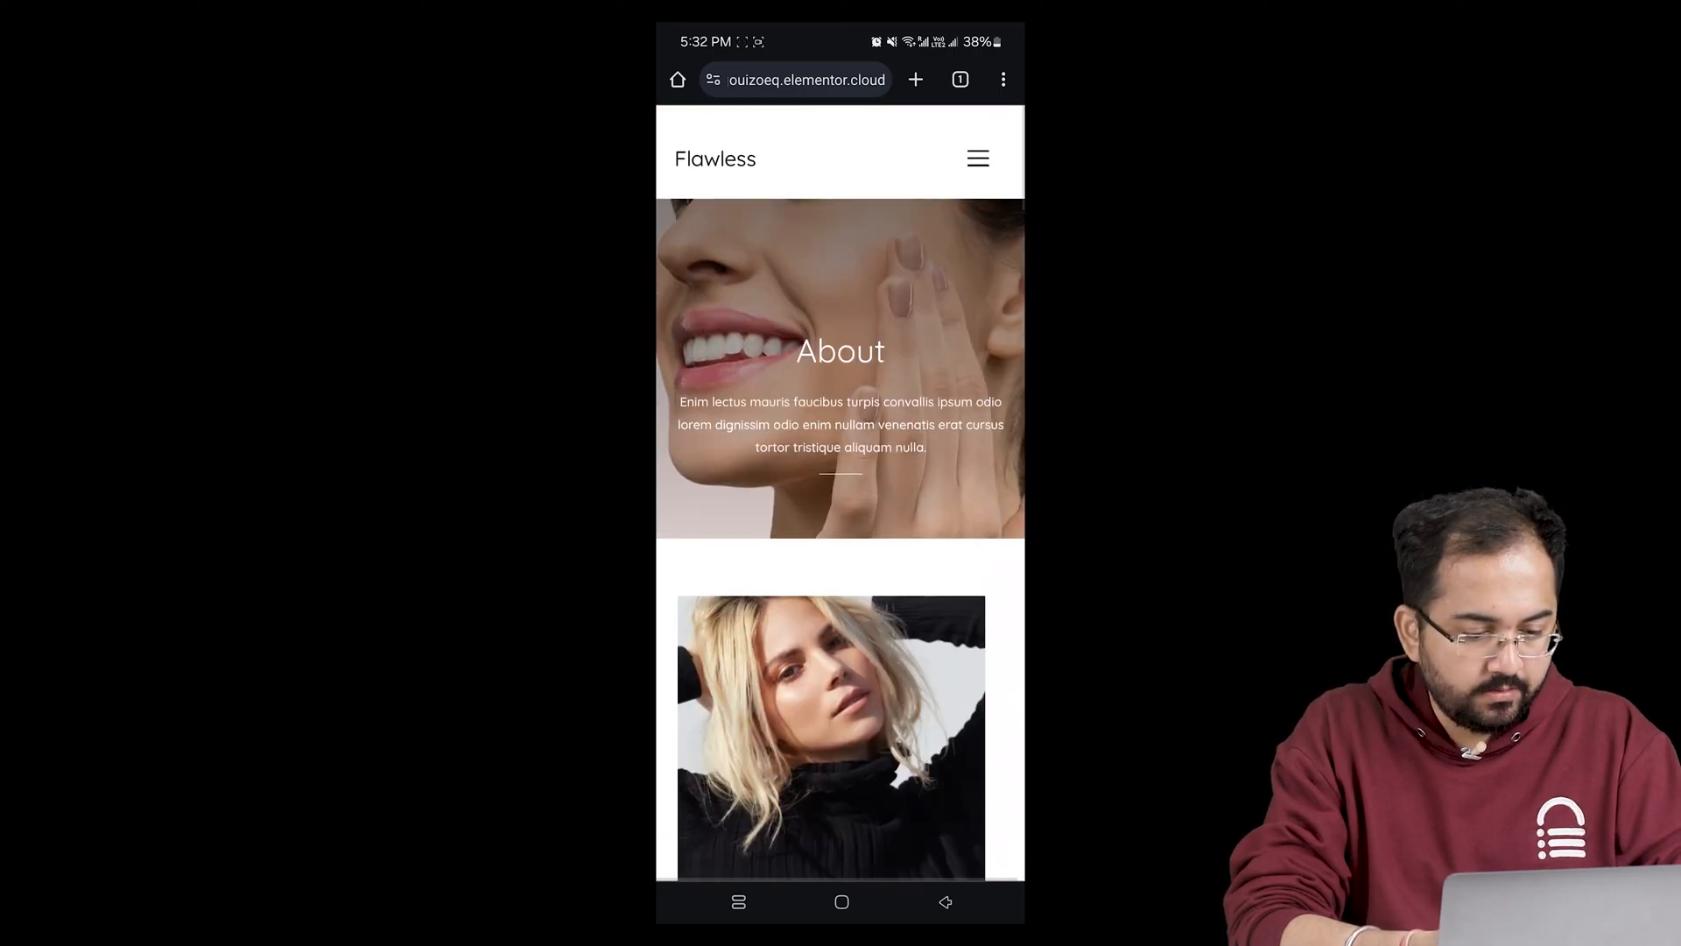
{"action": "left_click", "coordinate": [978, 160]}
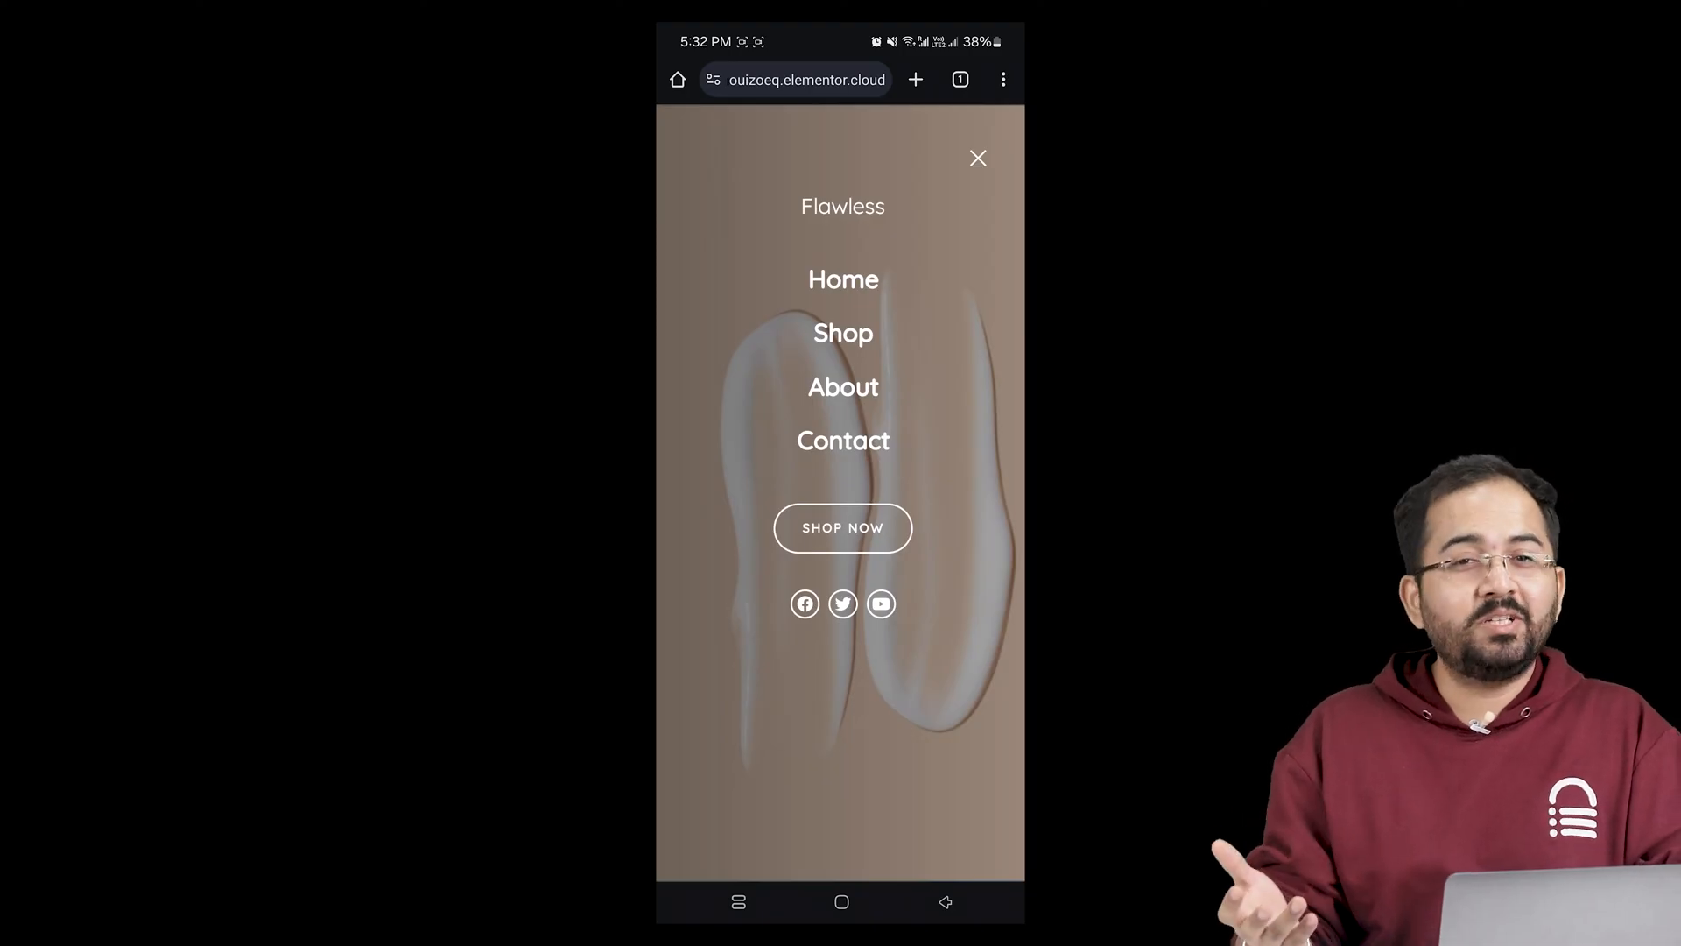